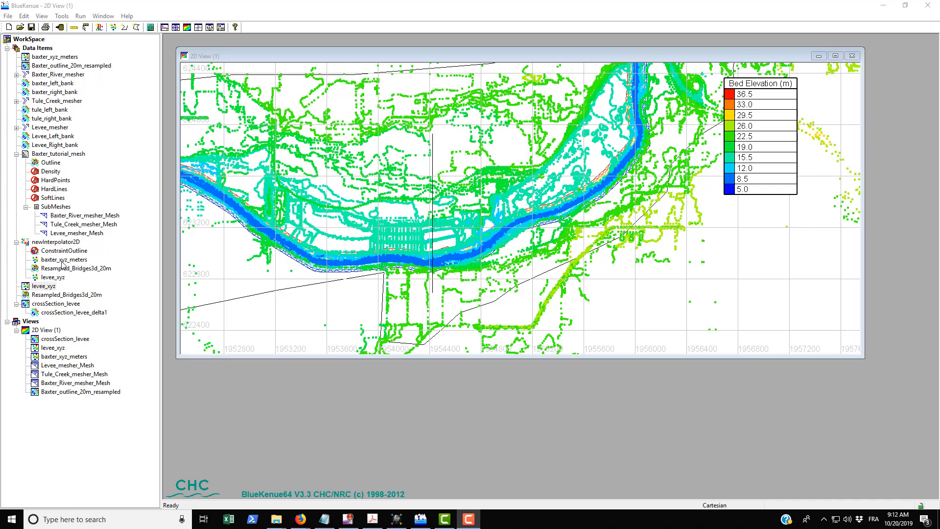
pyautogui.moveTo(324, 233)
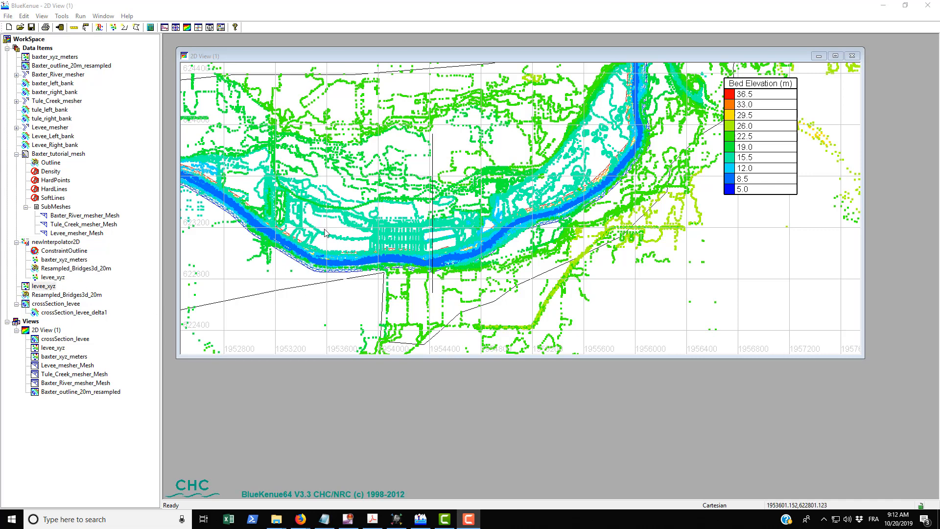
pyautogui.moveTo(535, 160)
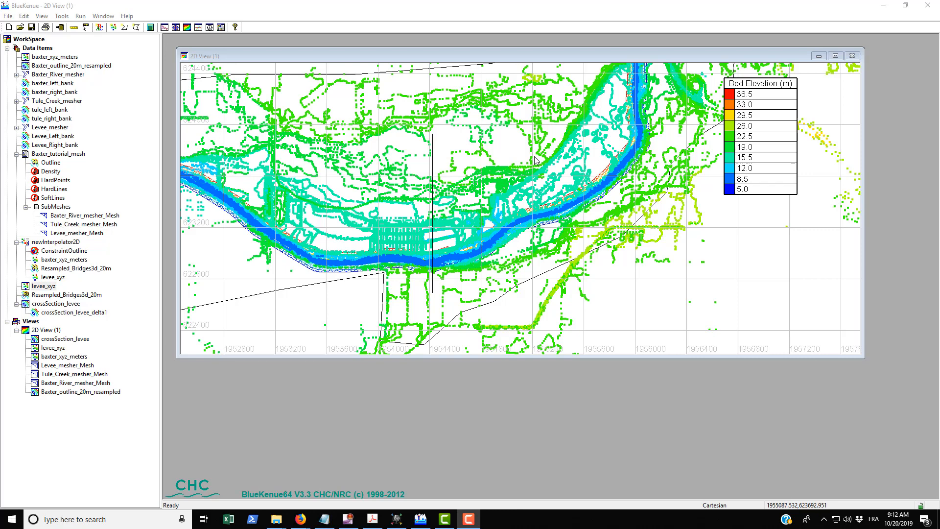
pyautogui.moveTo(591, 96)
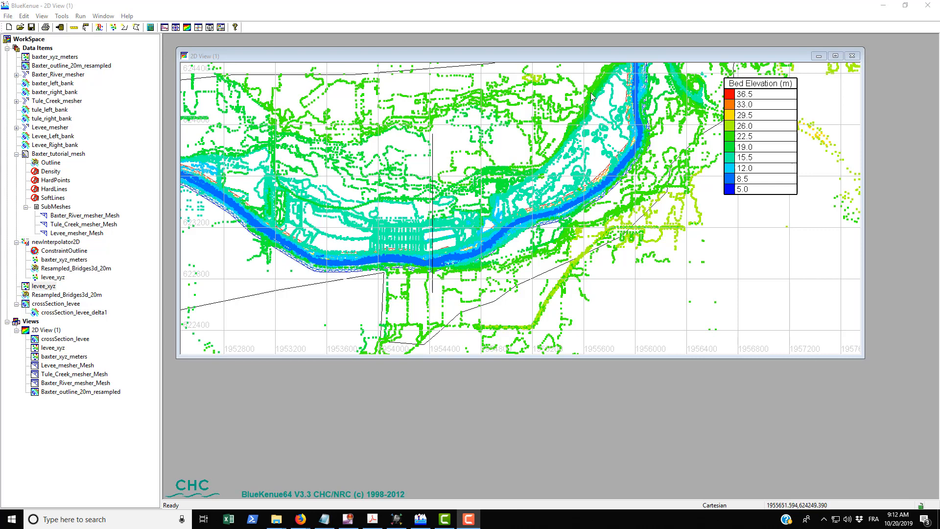
pyautogui.moveTo(326, 174)
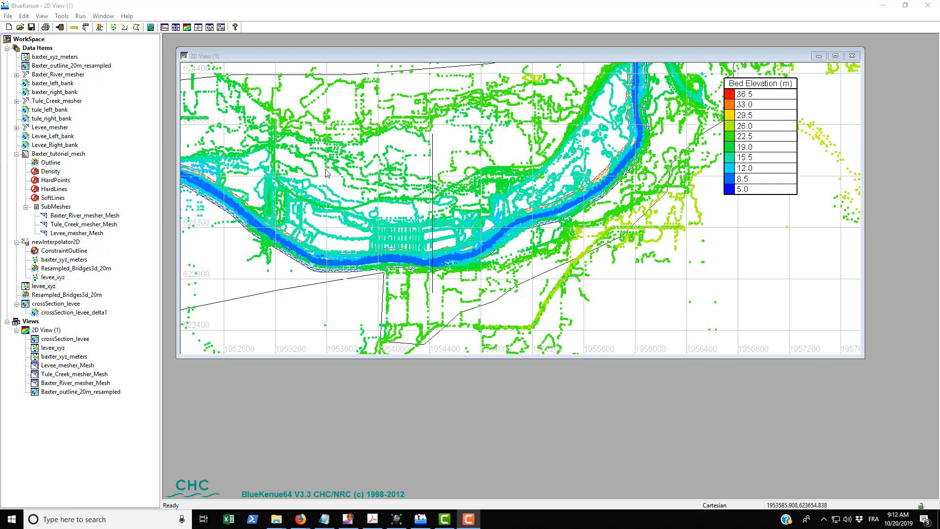
pyautogui.moveTo(307, 205)
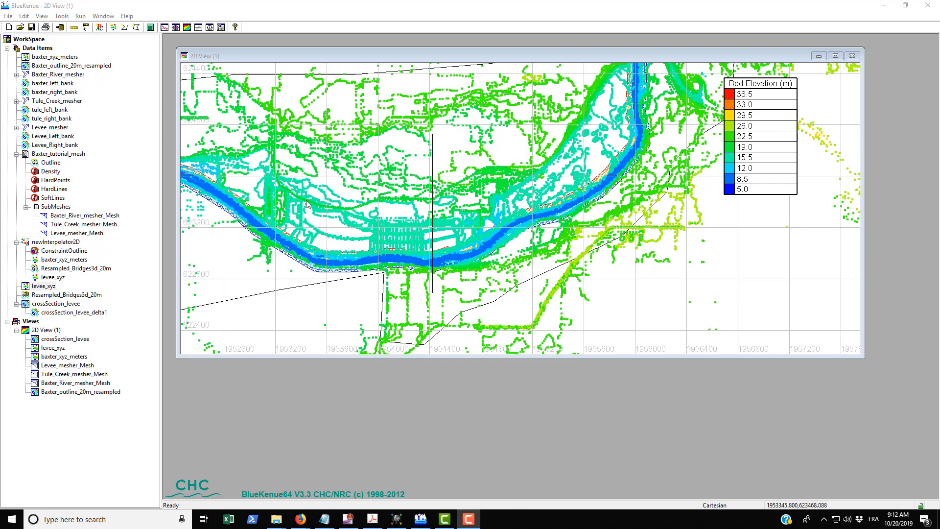
pyautogui.moveTo(578, 112)
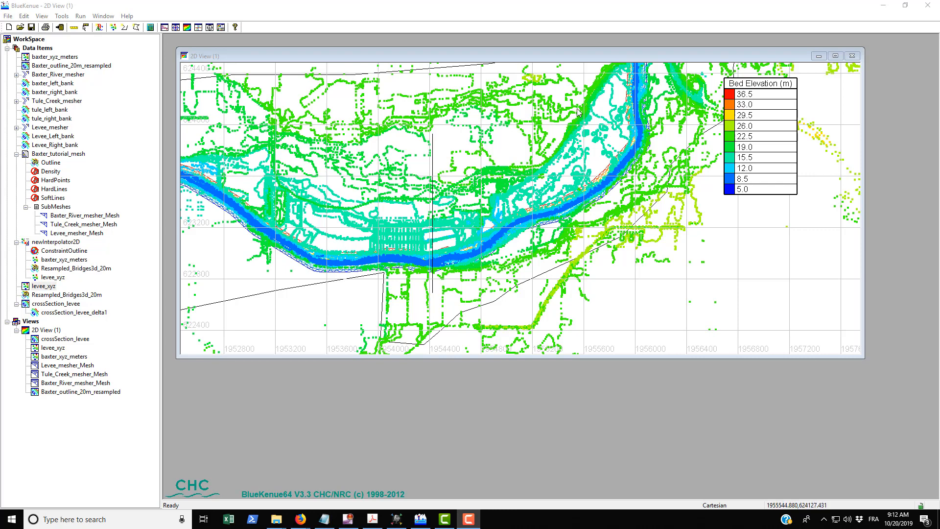
pyautogui.moveTo(433, 155)
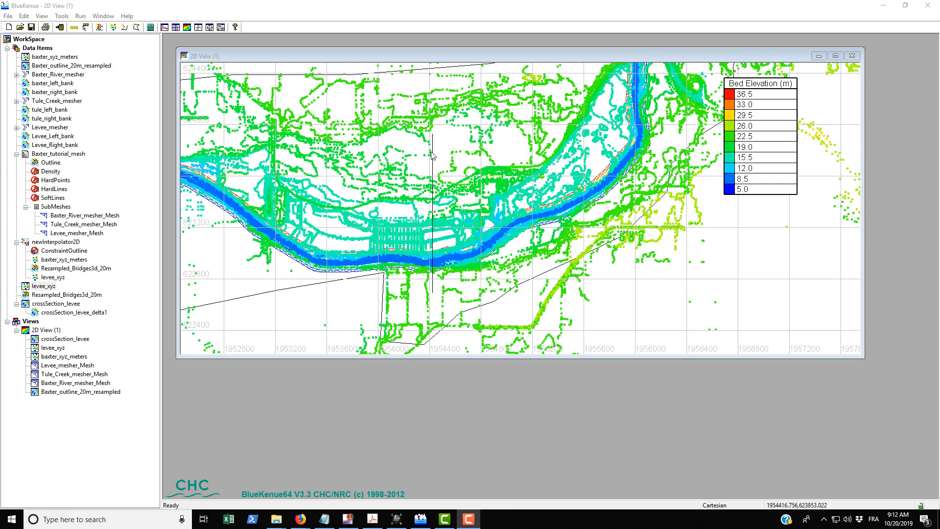
pyautogui.moveTo(433, 289)
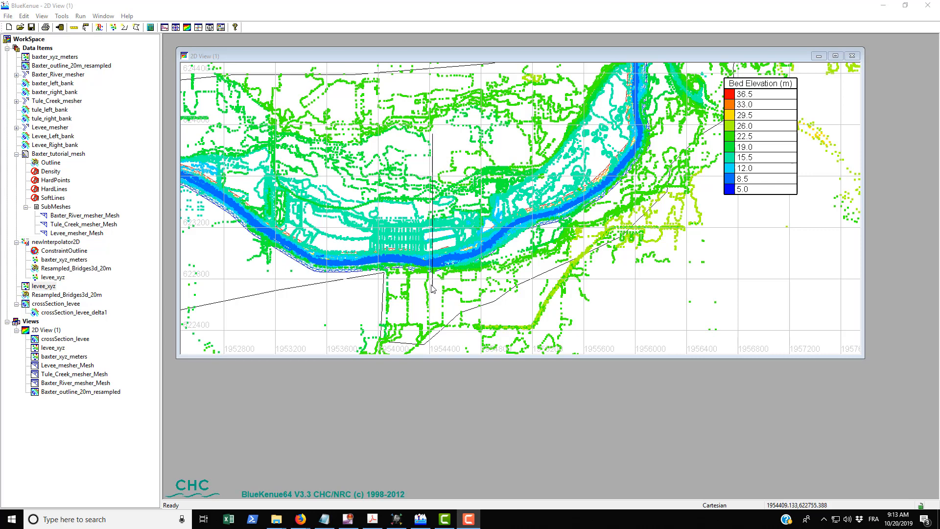
pyautogui.moveTo(426, 268)
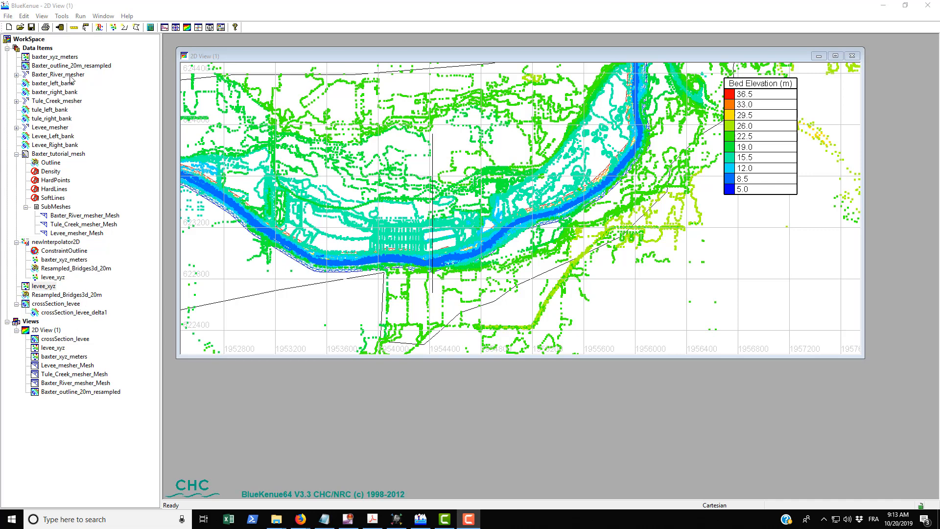
# Step: Save the levee points as a new XYZ point set levee_xyz_plus3m.xyz
pyautogui.click(53, 285)
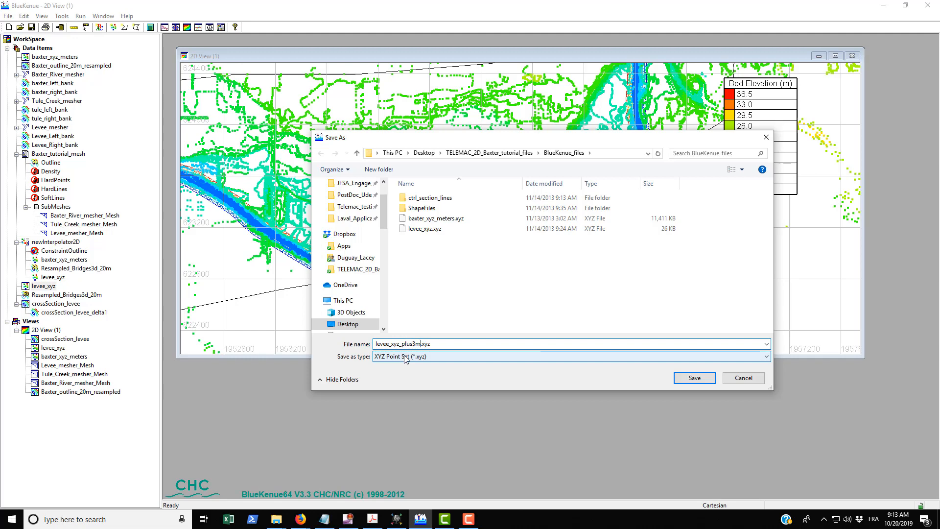
pyautogui.click(693, 377)
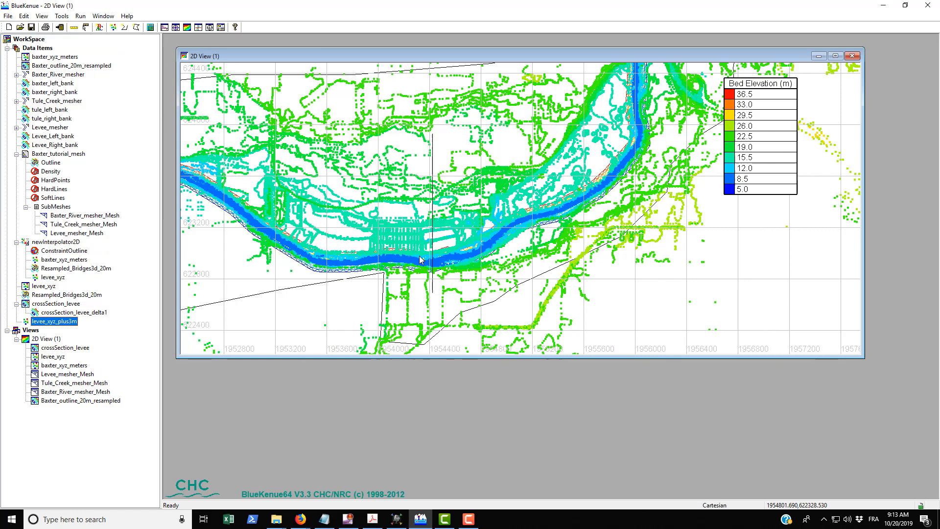
pyautogui.moveTo(53, 326)
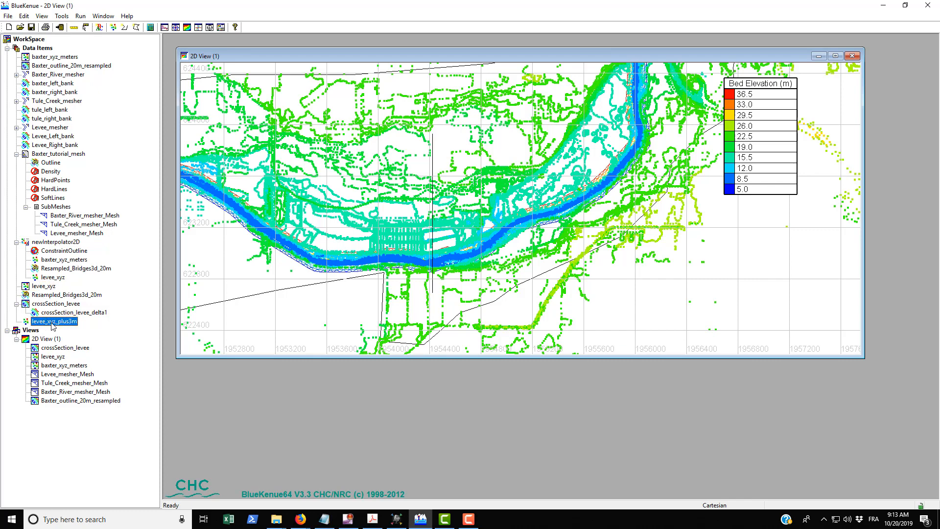
# Step: Review the point coordinates and elevations in levee_xyz_plus3m's attribute table, then close it
pyautogui.rightClick(55, 321)
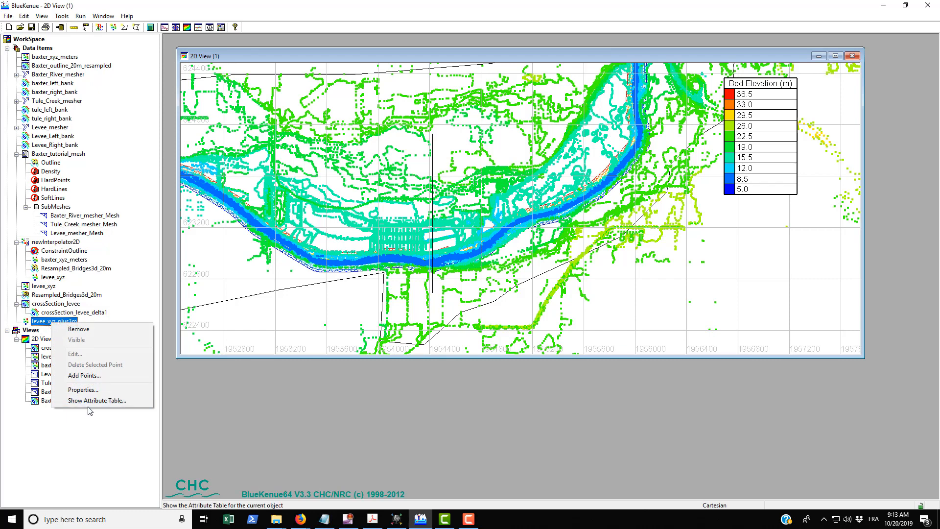
pyautogui.click(97, 401)
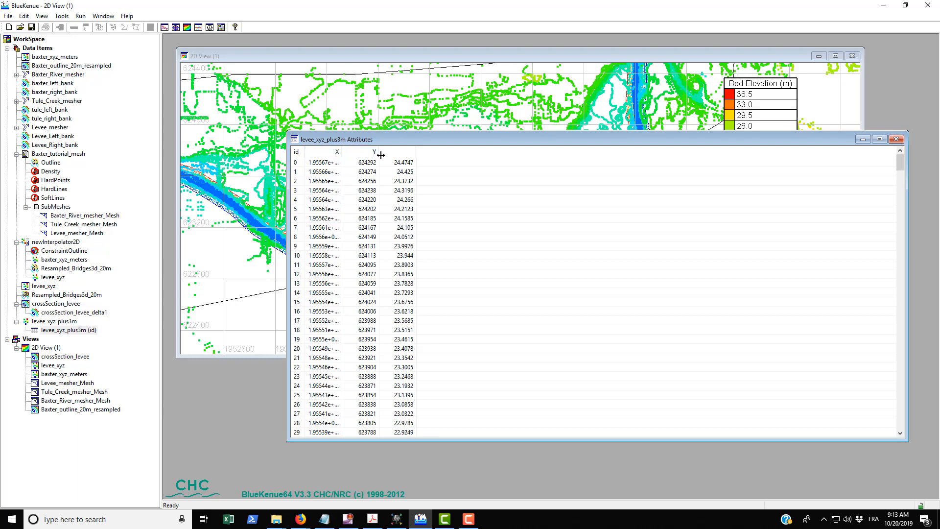
pyautogui.moveTo(377, 197)
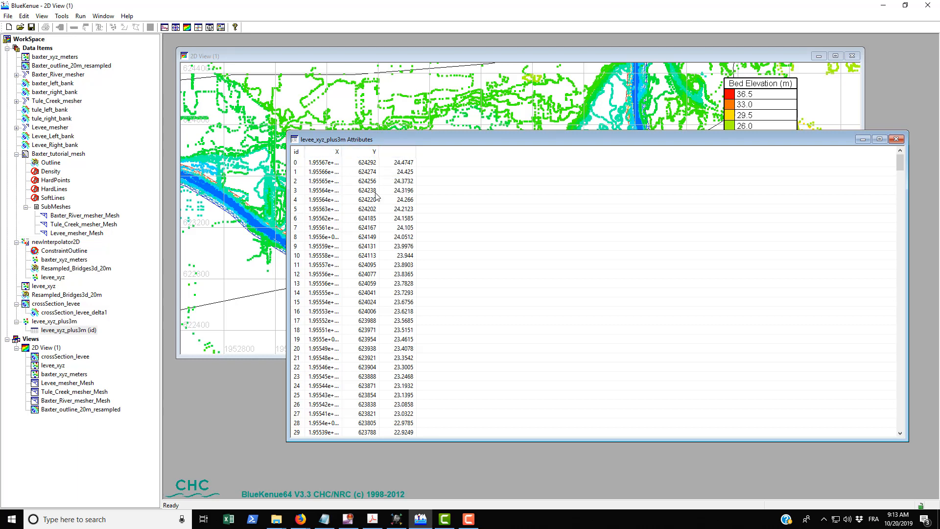
pyautogui.moveTo(408, 173)
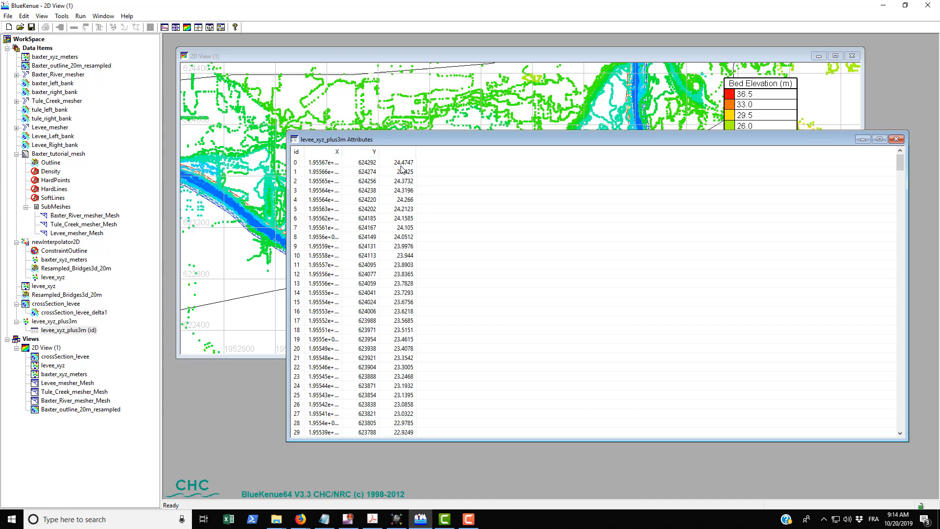
pyautogui.scroll(-3)
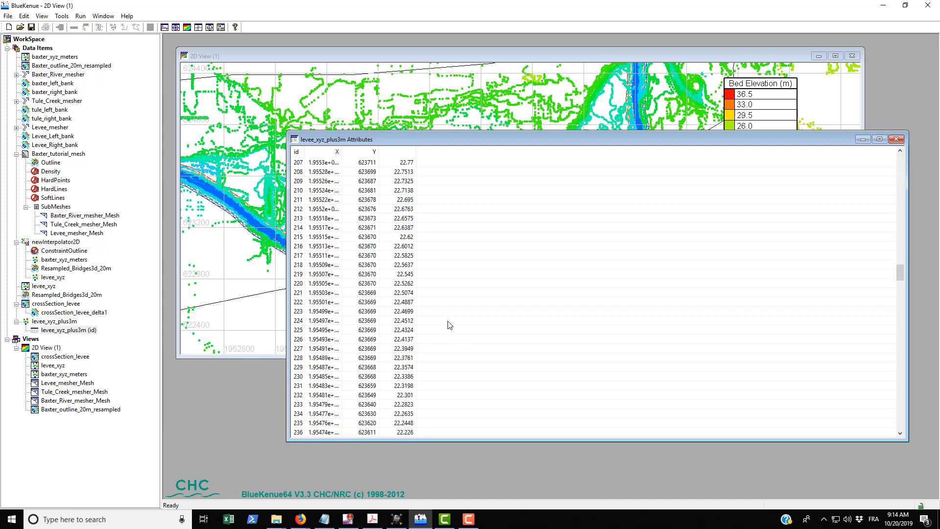
pyautogui.scroll(-3)
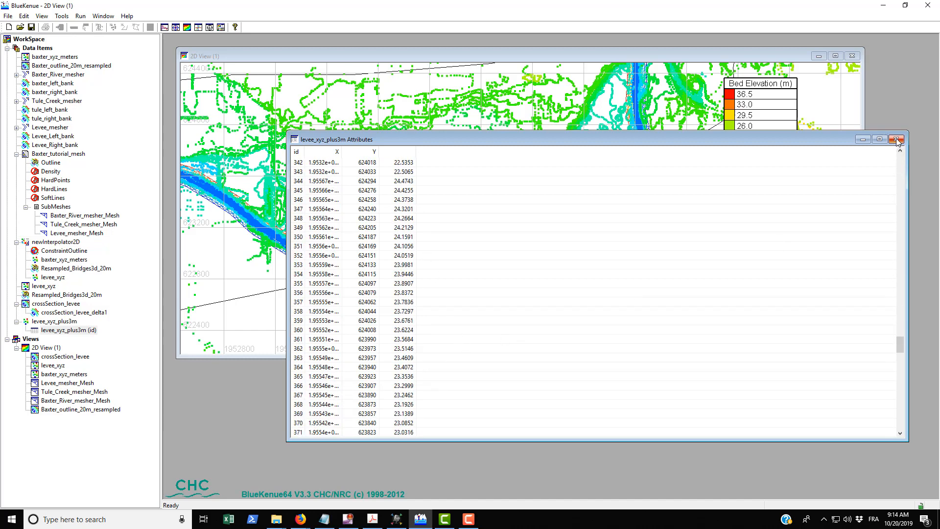
pyautogui.moveTo(898, 141)
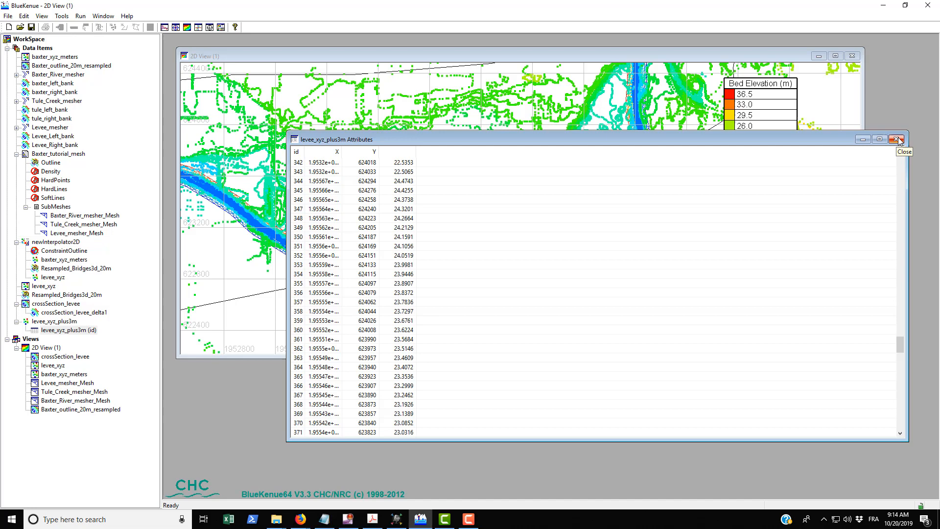
pyautogui.click(898, 139)
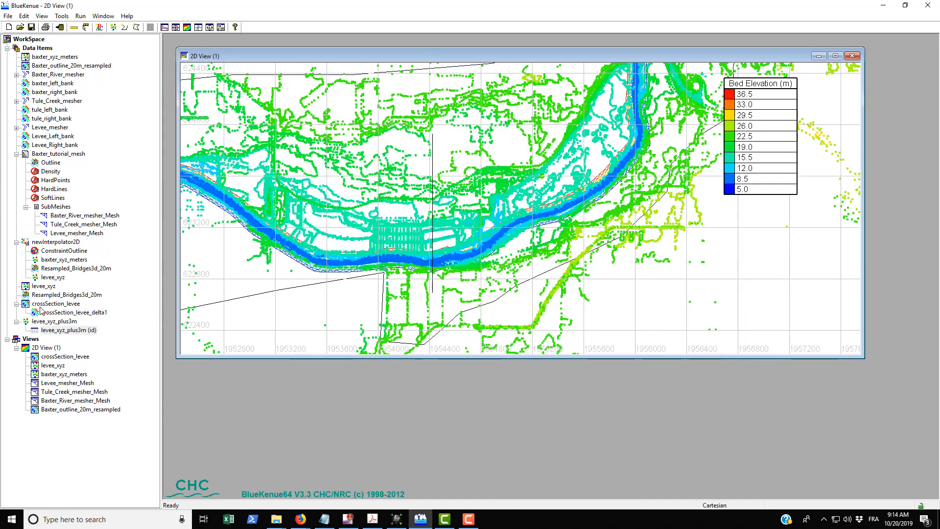
# Step: Remove the id attribute item from the workspace
pyautogui.rightClick(56, 329)
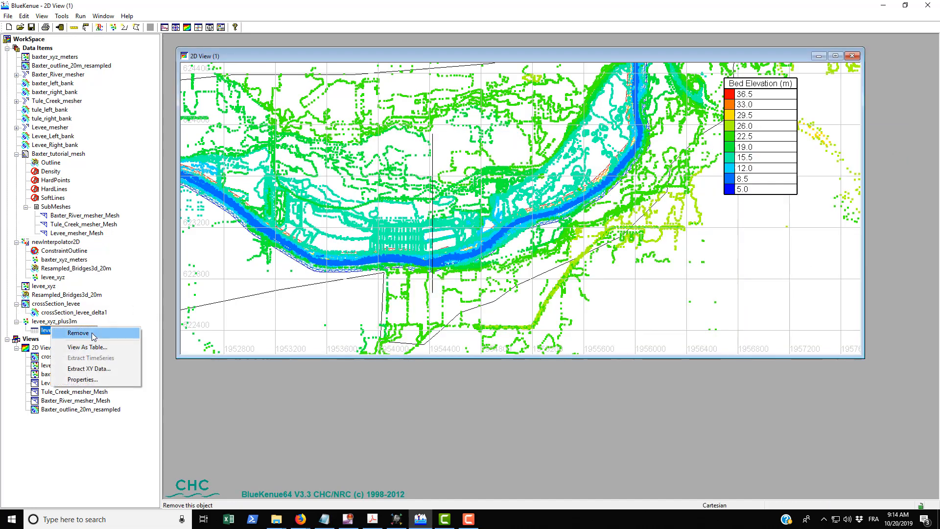
pyautogui.click(78, 333)
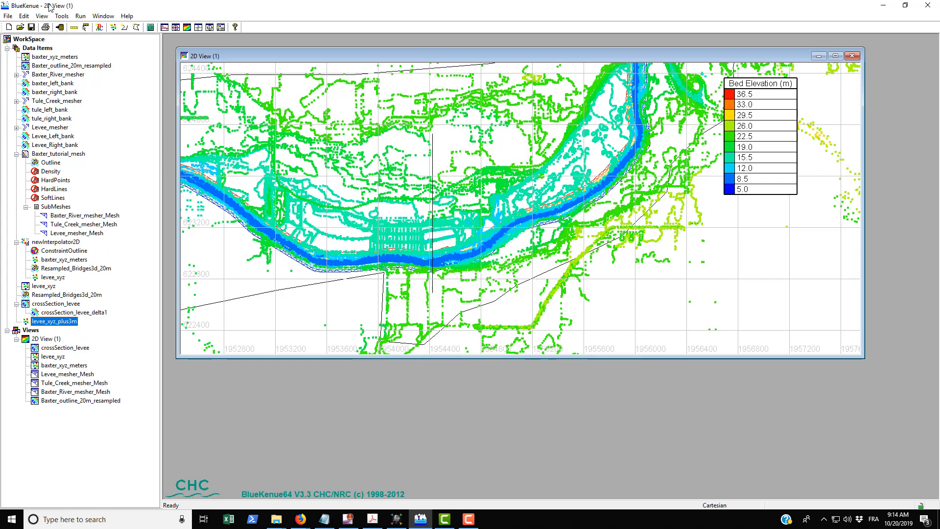
# Step: Add 3 to the elevations of levee_xyz_plus3m with the Calculator tool
pyautogui.click(61, 16)
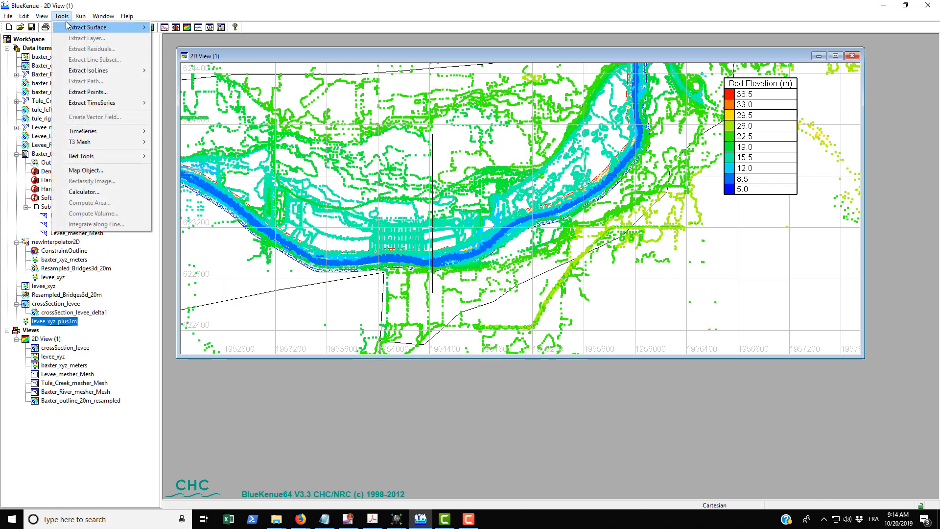
pyautogui.moveTo(84, 192)
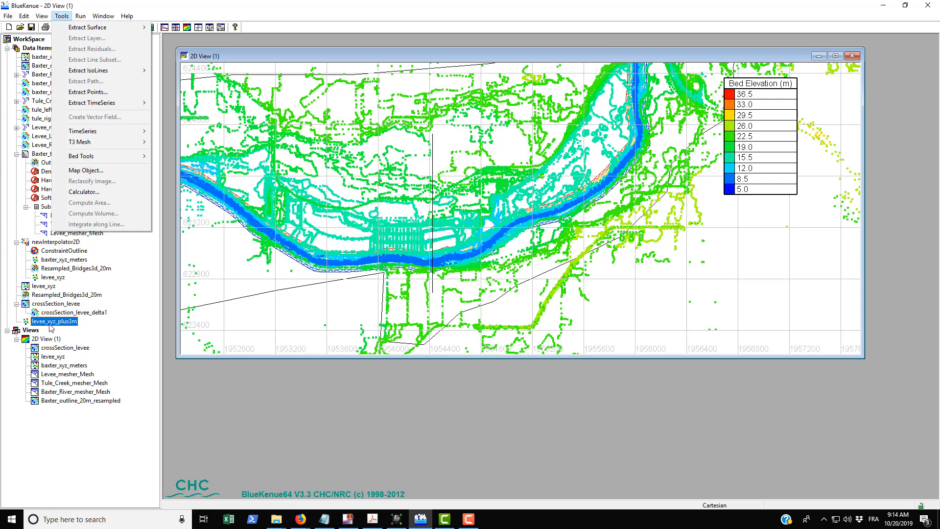
pyautogui.click(83, 192)
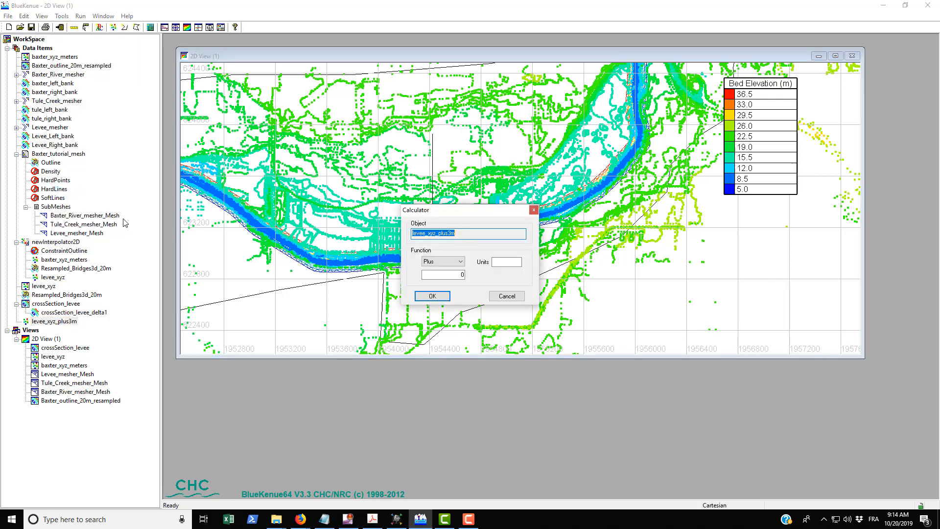
pyautogui.click(443, 275)
pyautogui.write('3')
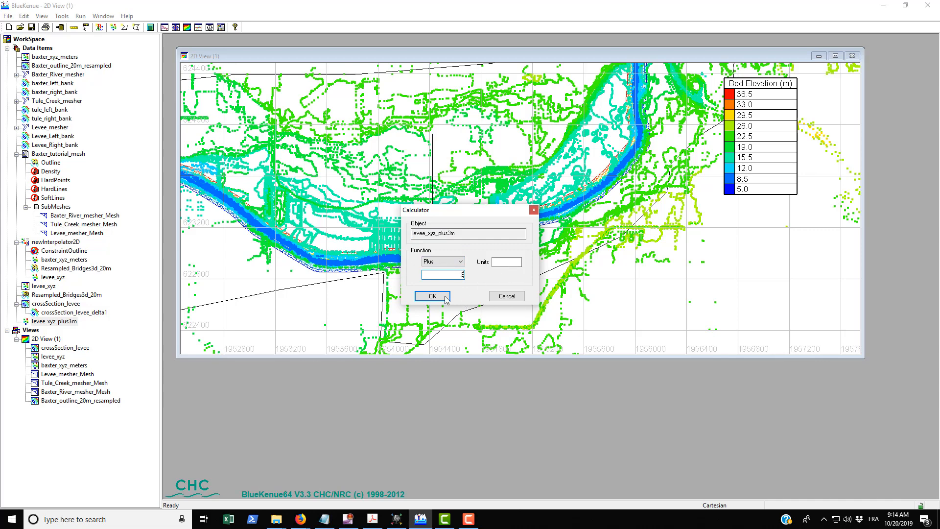
pyautogui.click(431, 296)
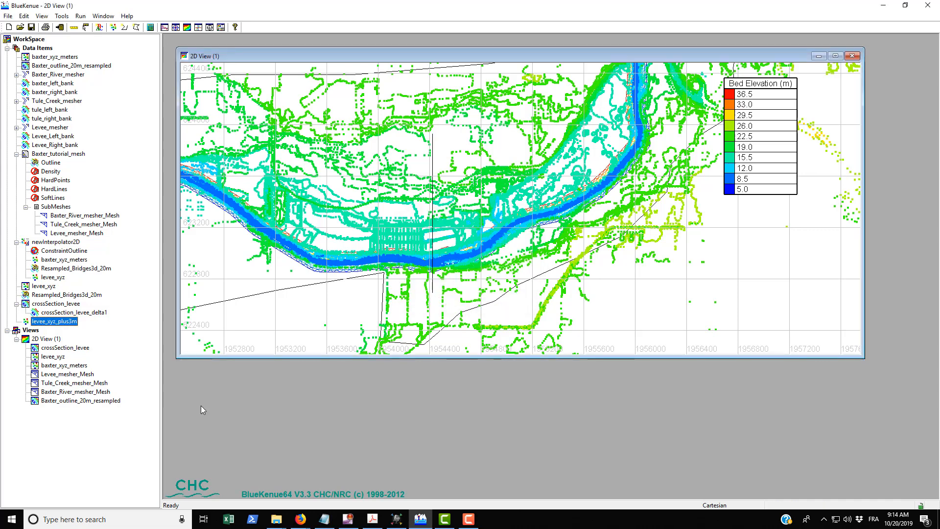
pyautogui.moveTo(59, 328)
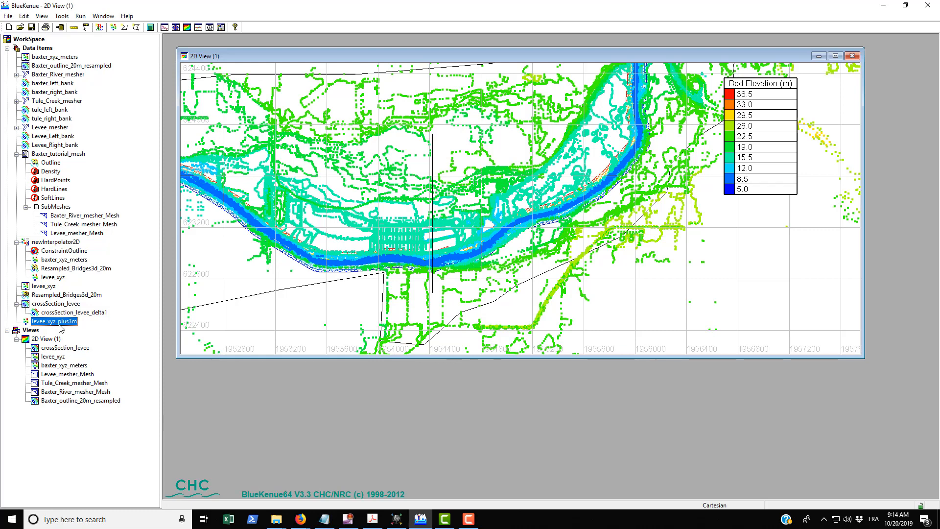
pyautogui.rightClick(54, 321)
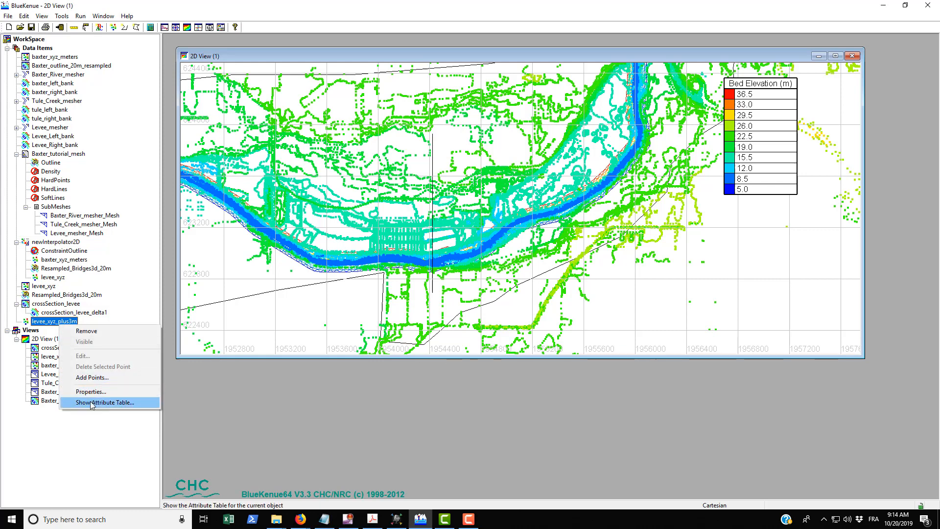
pyautogui.click(104, 402)
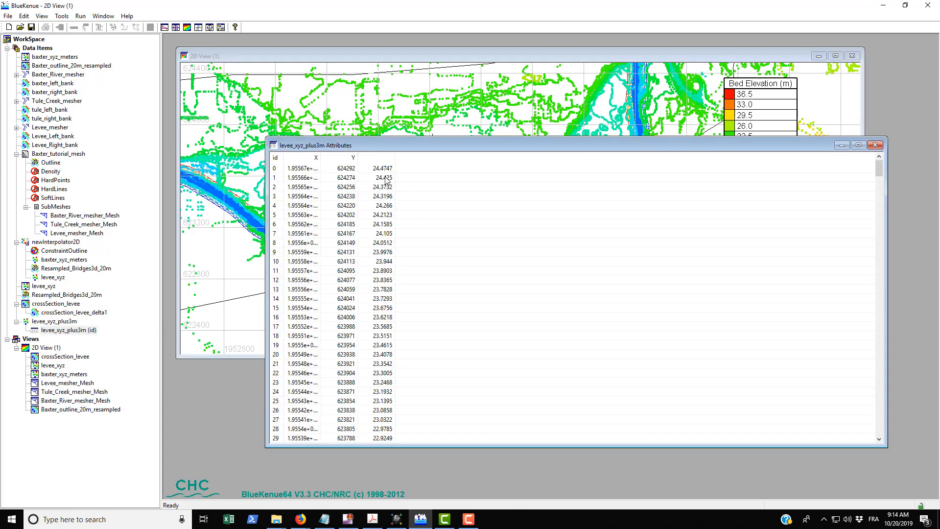
pyautogui.click(875, 144)
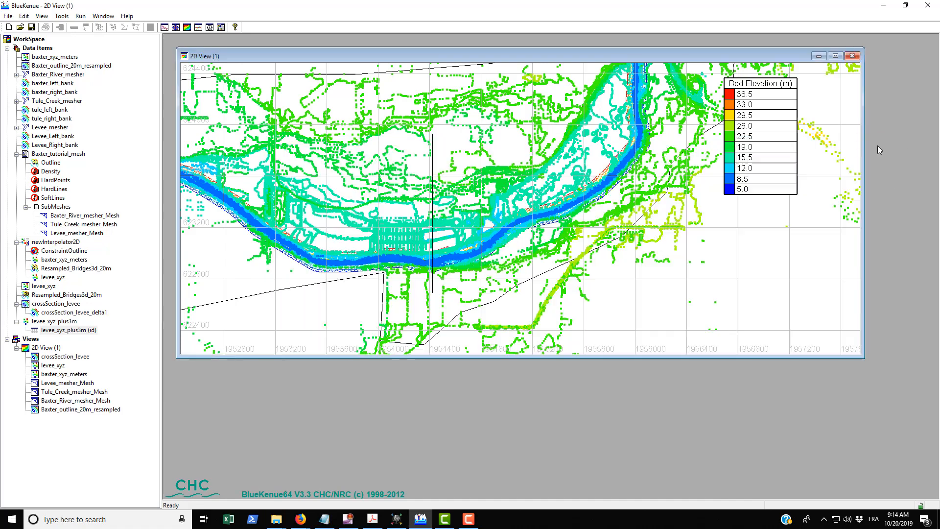
pyautogui.rightClick(65, 330)
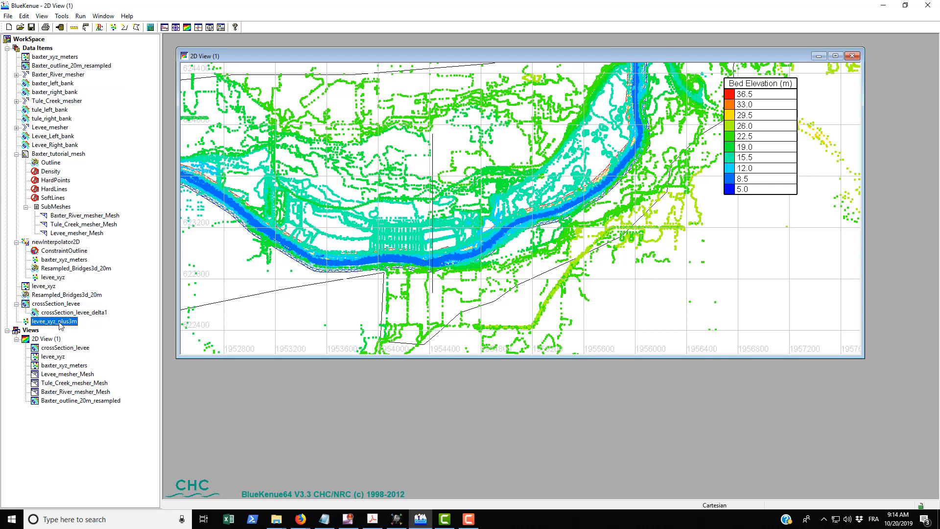
# Step: Reload levee_xyz_plus3m.xyz and check its raised Z values in the attribute table, without saving changes
pyautogui.click(8, 15)
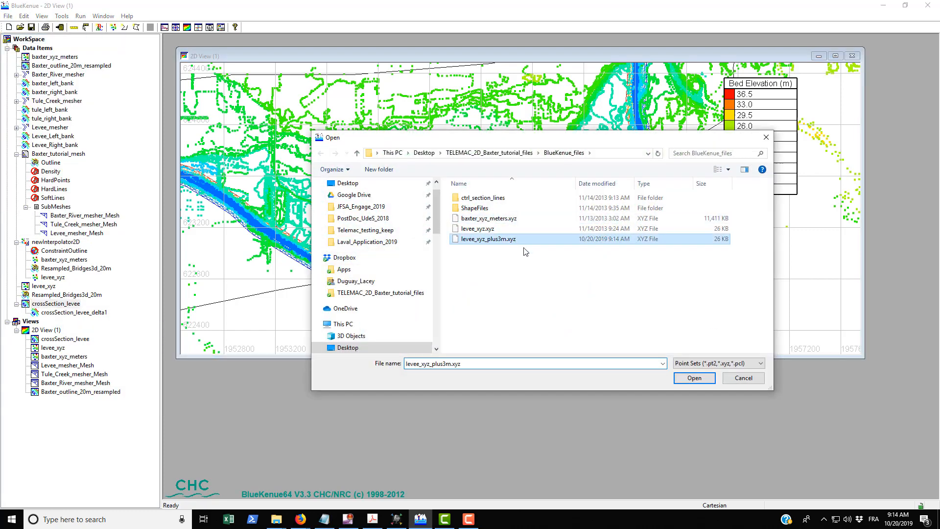
pyautogui.rightClick(51, 320)
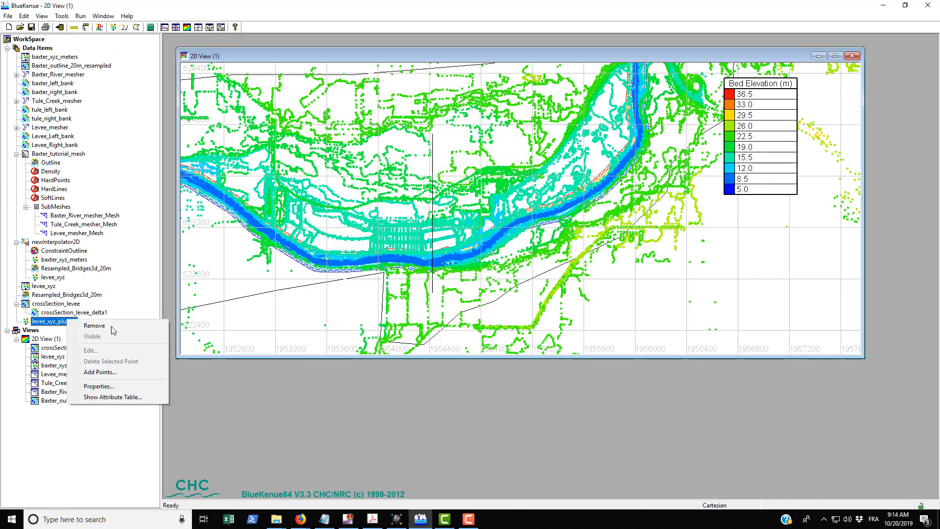
pyautogui.click(112, 397)
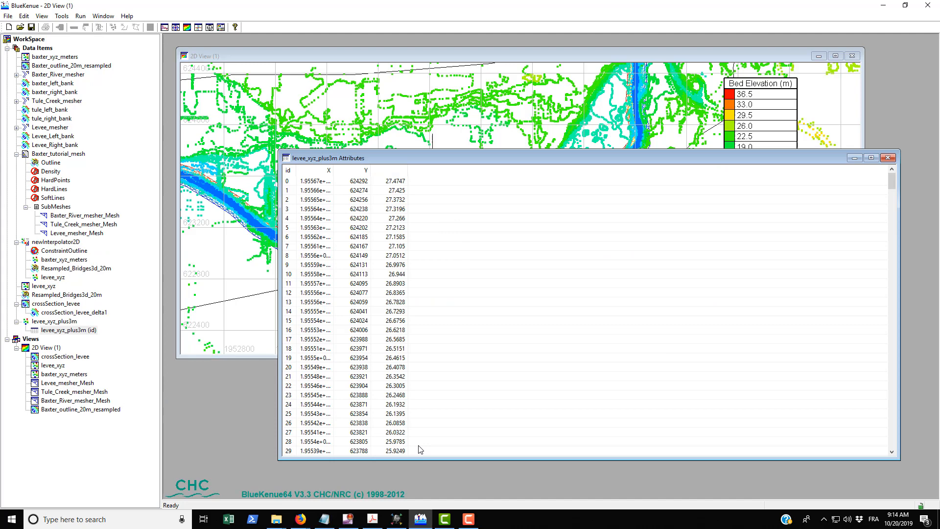
pyautogui.click(887, 157)
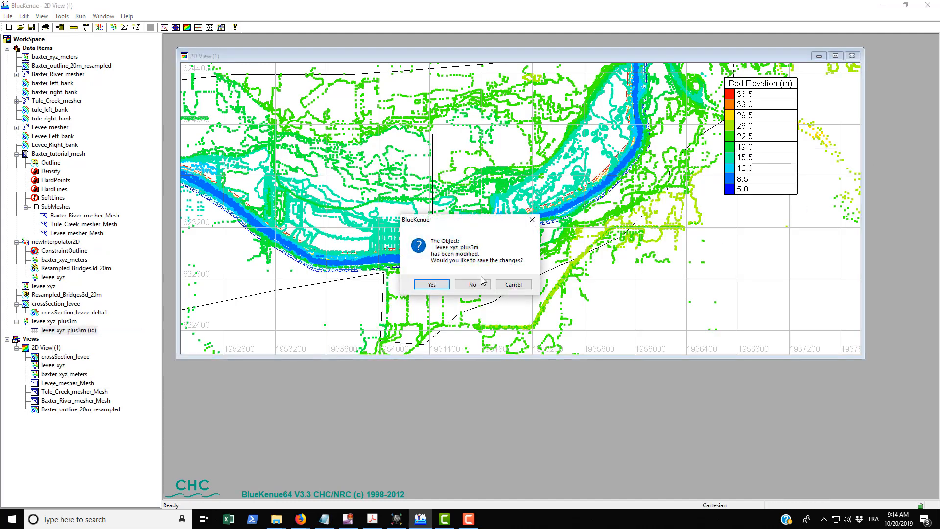
pyautogui.click(473, 284)
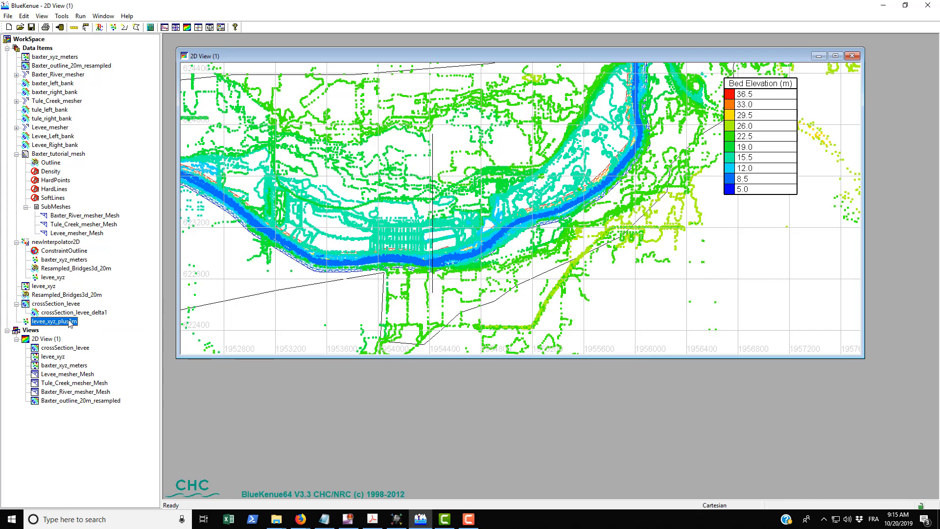
# Step: Select the levee_xyz points inside newInterpolator2D and the standalone levee_xyz set
pyautogui.click(53, 277)
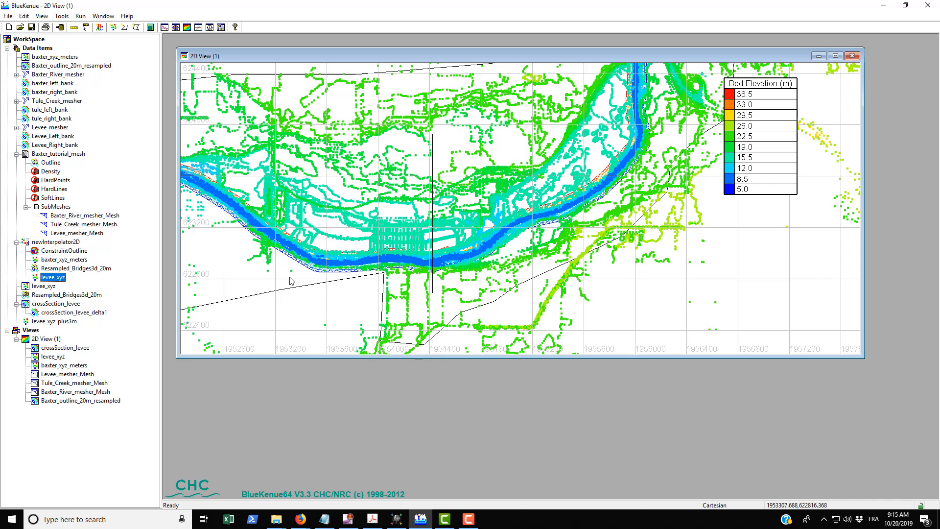
pyautogui.moveTo(126, 278)
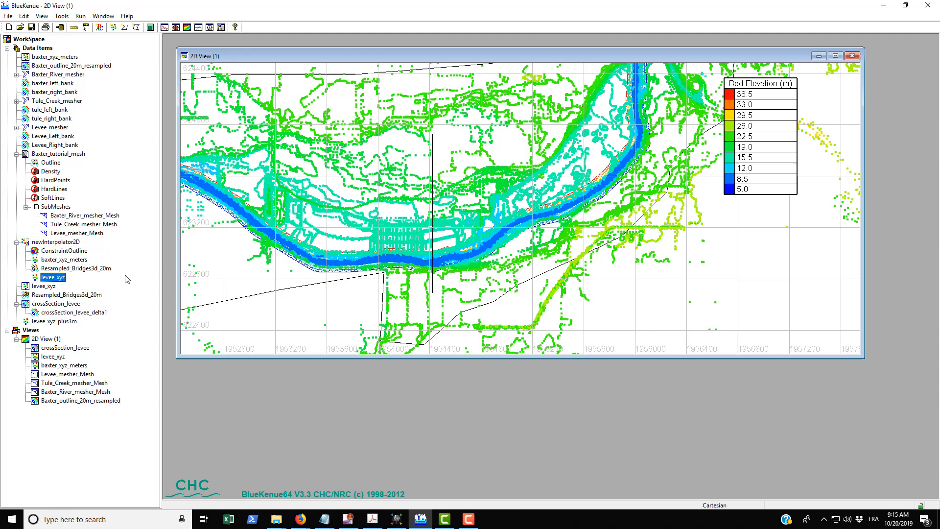
pyautogui.click(43, 286)
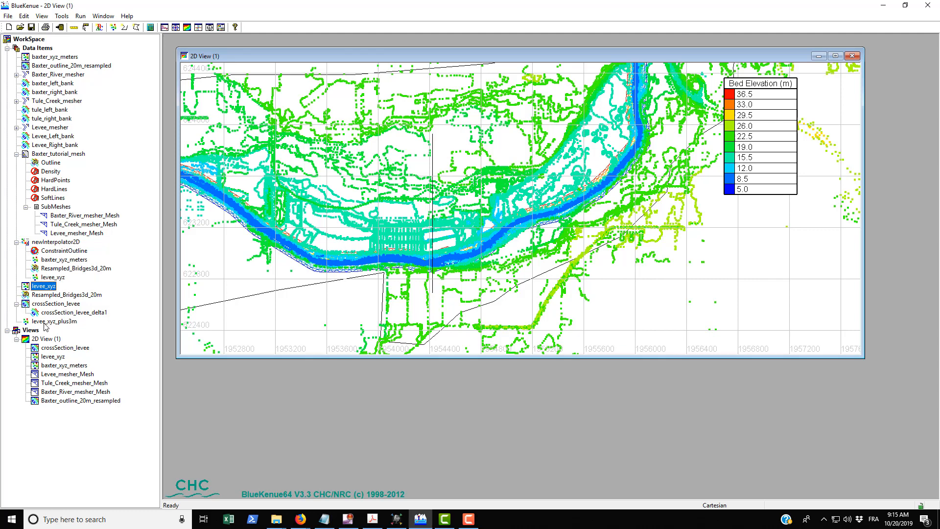
pyautogui.click(53, 277)
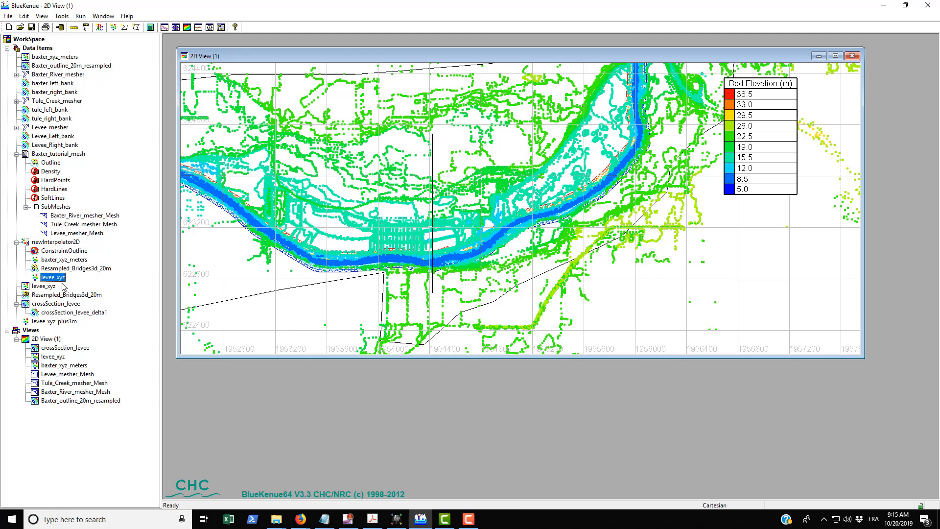
pyautogui.moveTo(48, 326)
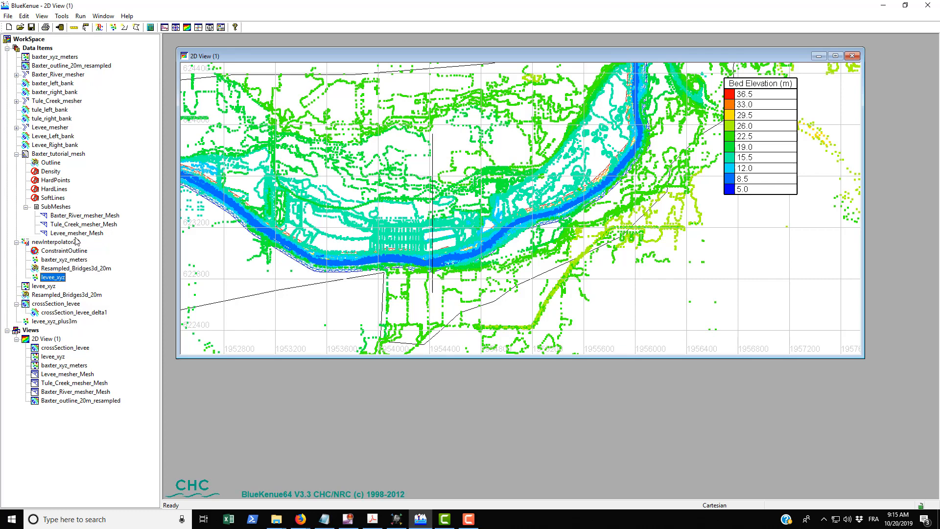
# Step: Run the Baxter_tutorial_mesh generator to produce a New Mesh item
pyautogui.rightClick(58, 154)
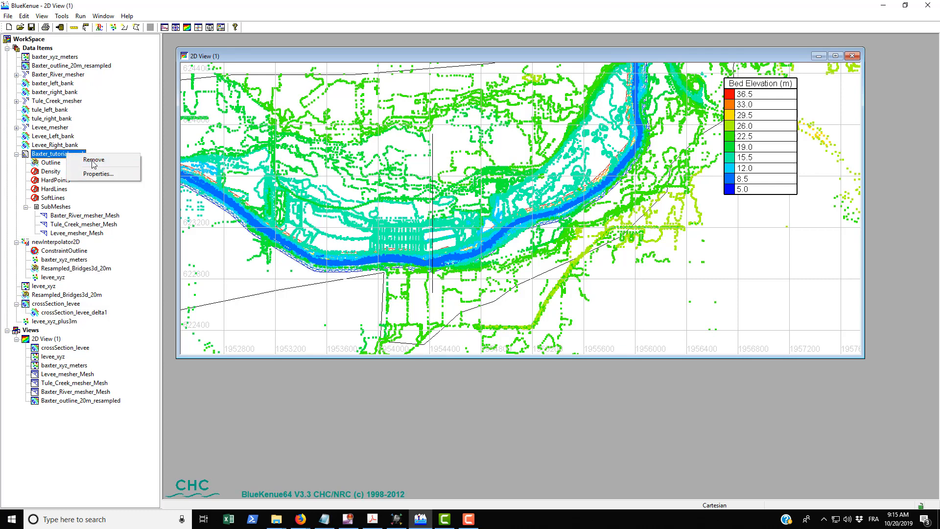
pyautogui.click(96, 174)
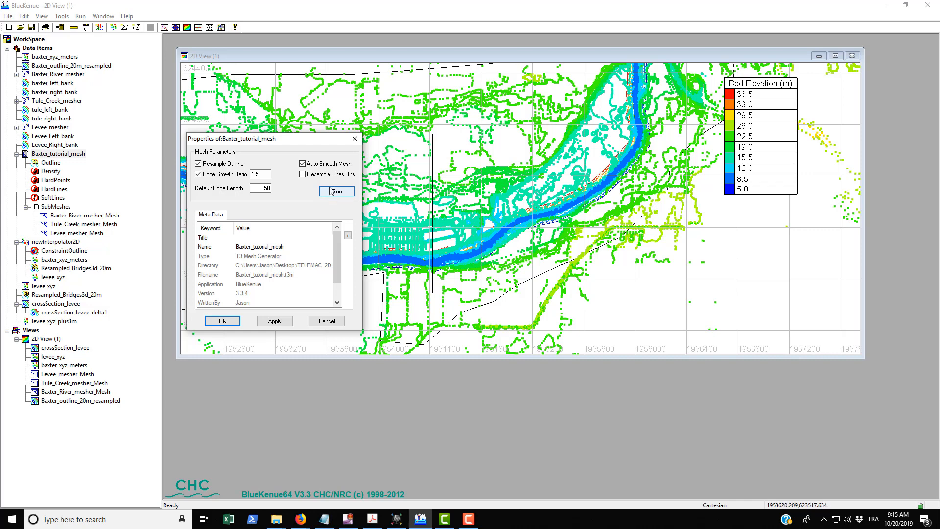
pyautogui.click(337, 190)
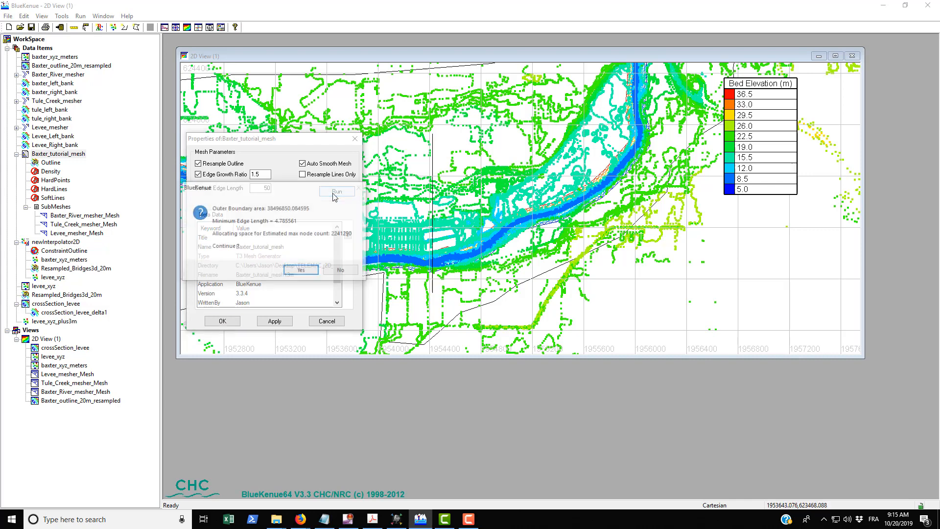
pyautogui.click(300, 270)
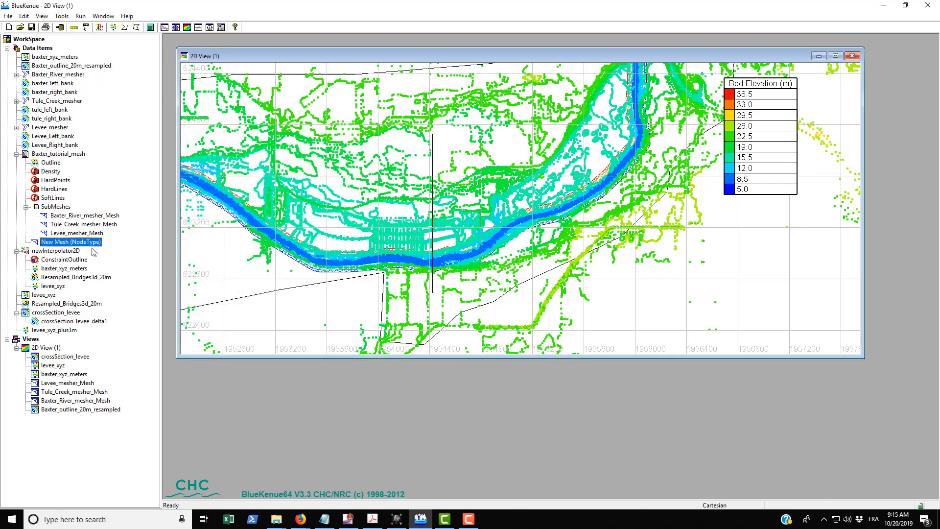
# Step: Rename the new mesh to mesh_original in its Meta Data name field
pyautogui.doubleClick(70, 242)
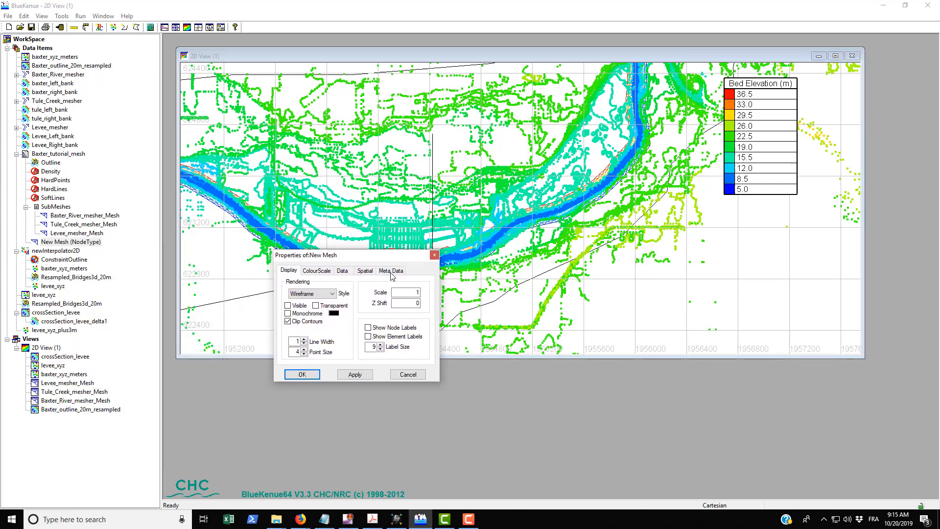
pyautogui.click(390, 270)
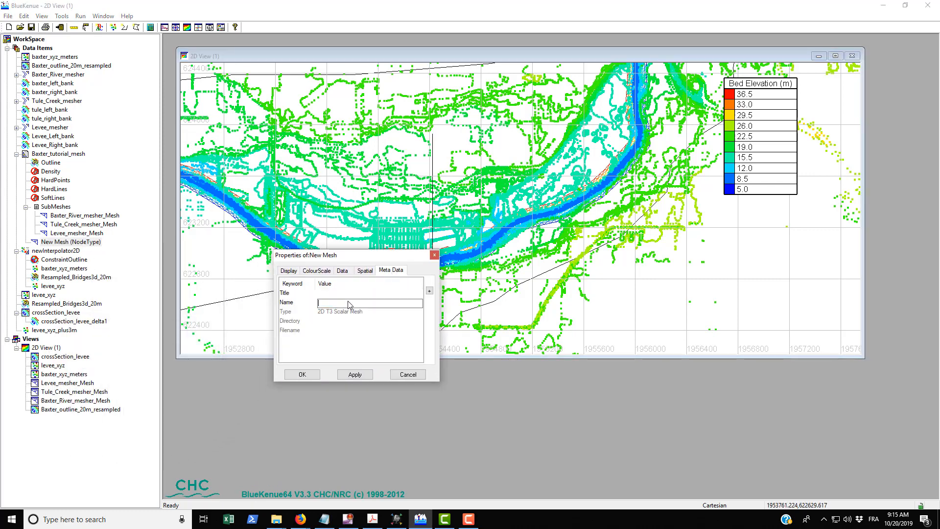
pyautogui.write('mesh_origi')
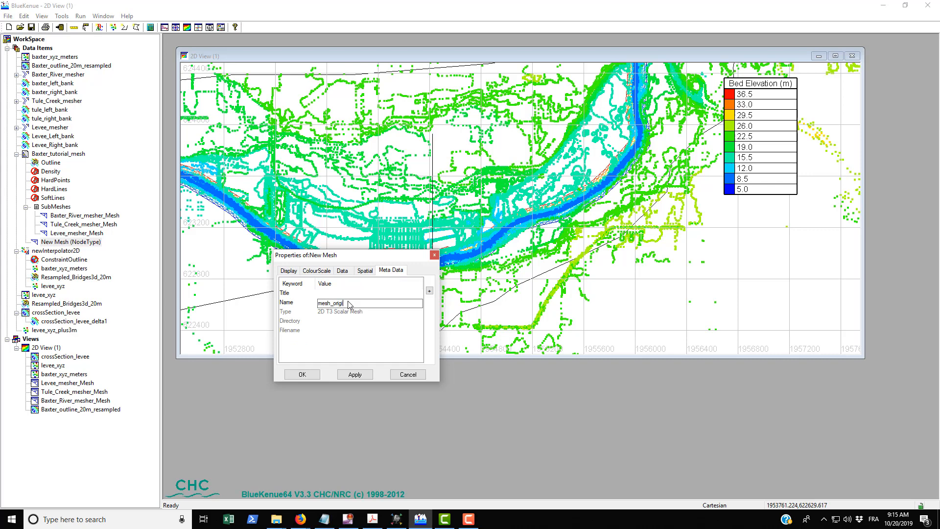
pyautogui.click(354, 374)
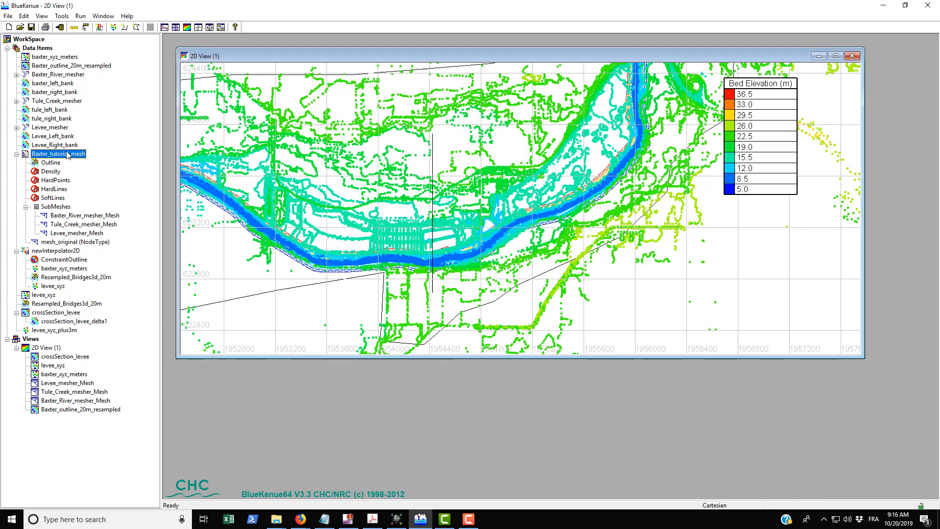
# Step: Run the Baxter_tutorial_mesh generator again to produce a second New Mesh
pyautogui.rightClick(58, 154)
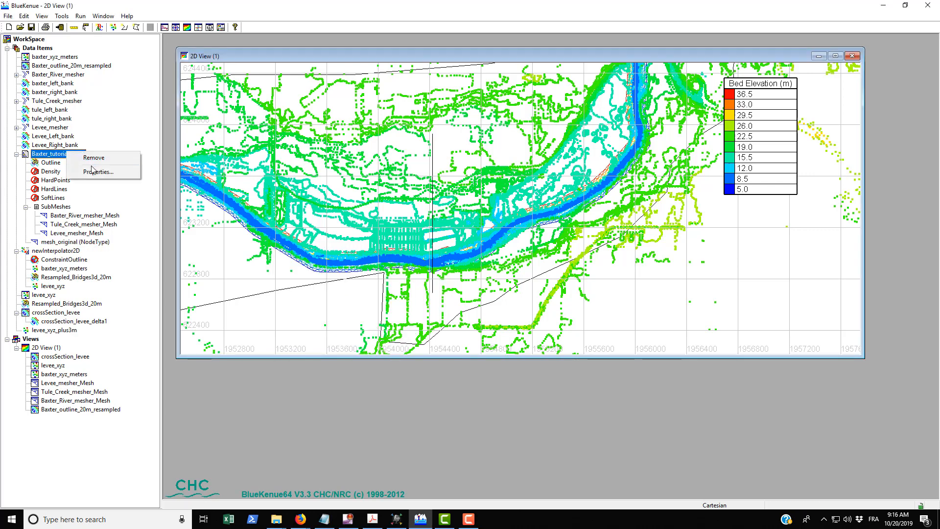
pyautogui.click(98, 171)
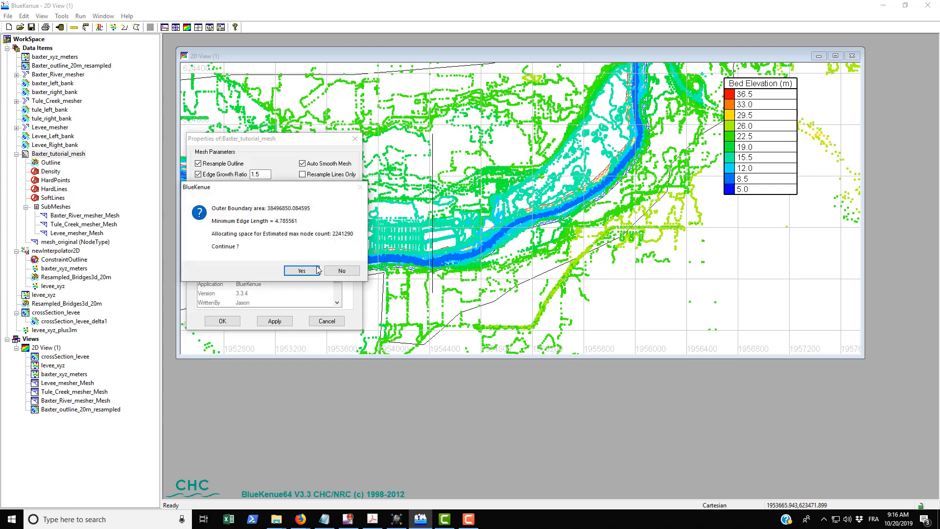
pyautogui.click(303, 270)
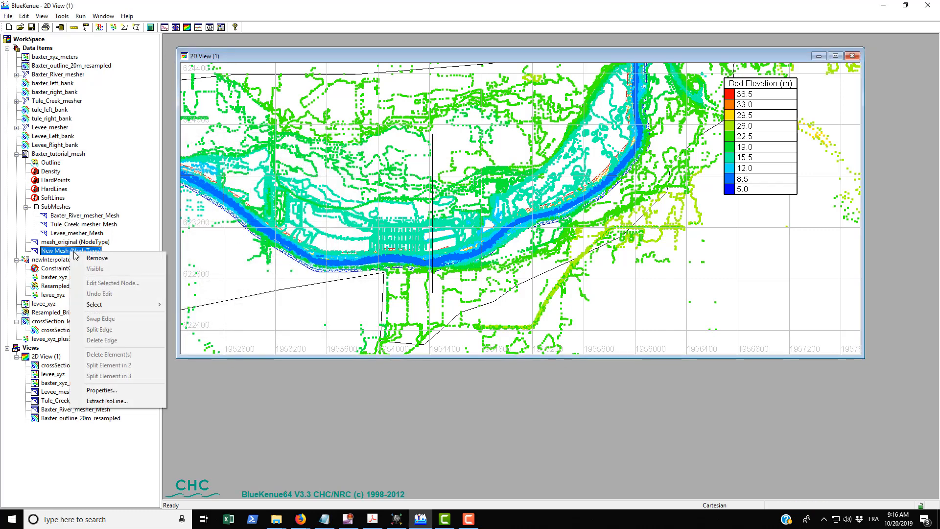
# Step: Rename the second new mesh to mesh_levee_plus3 and apply the change
pyautogui.click(101, 390)
pyautogui.write('mesh')
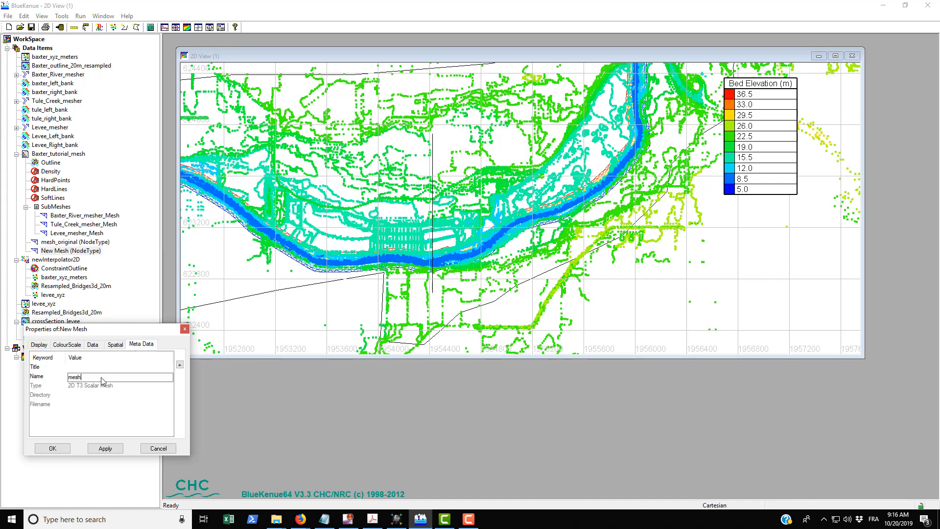
pyautogui.write('_levee')
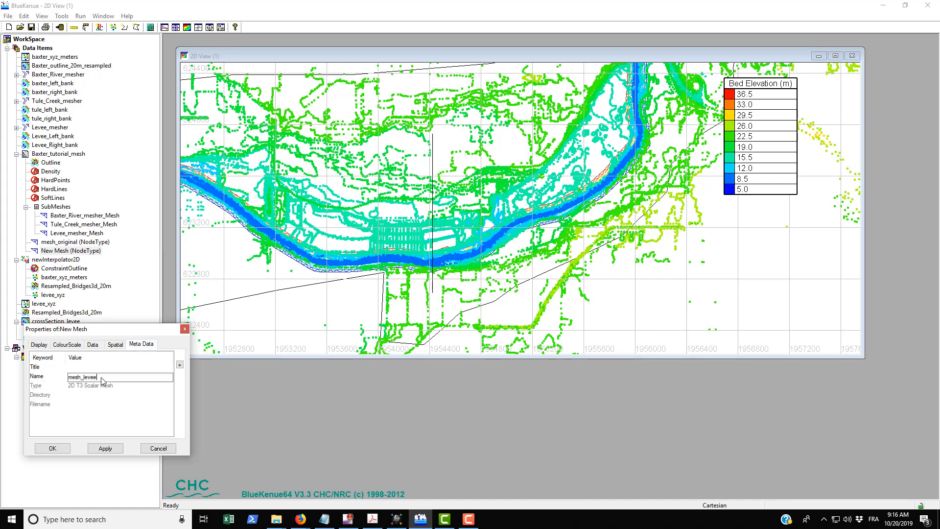
pyautogui.write('_plus3')
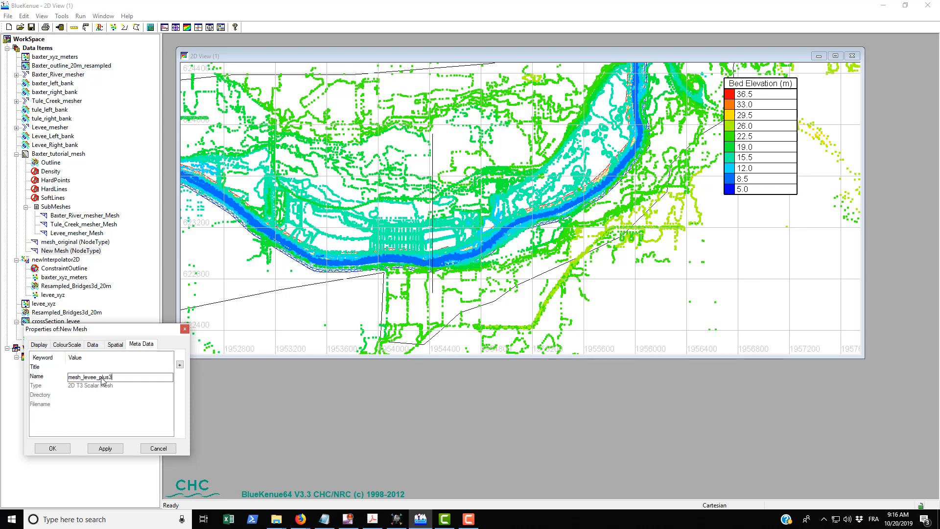
pyautogui.click(52, 449)
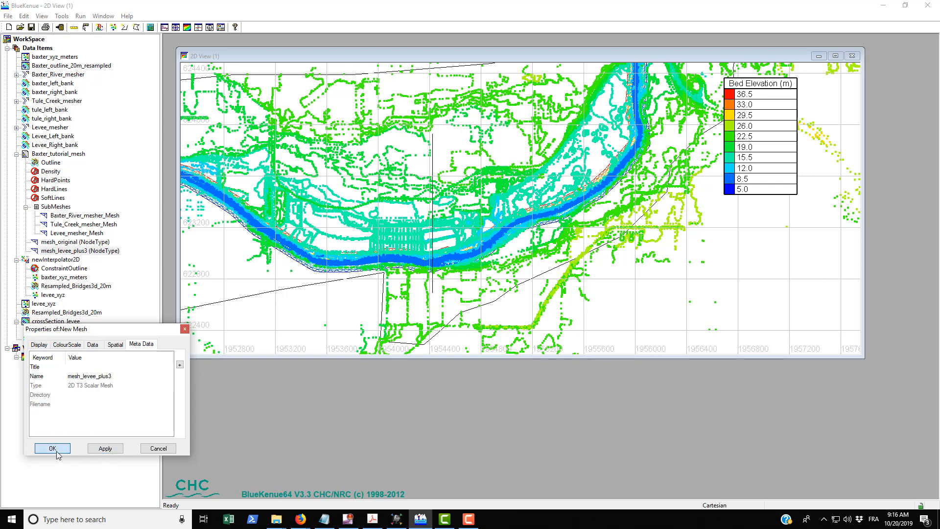
pyautogui.click(51, 448)
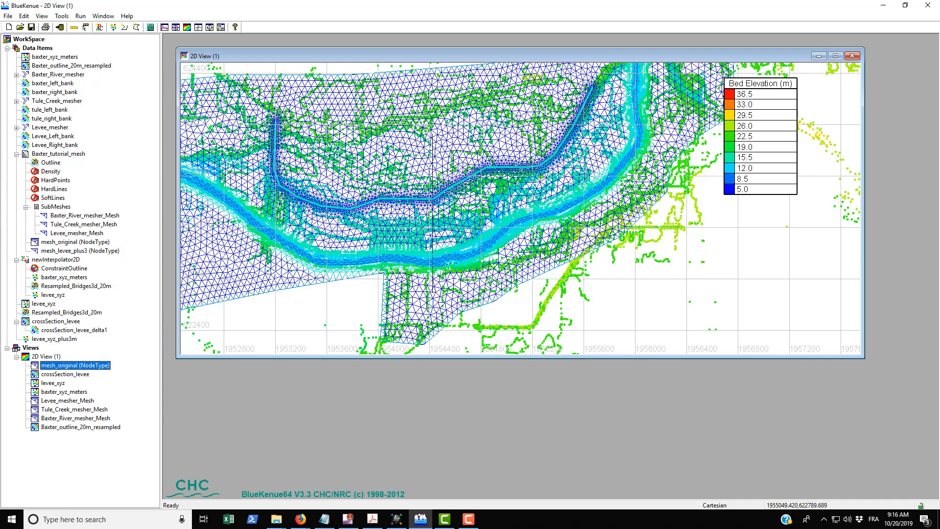
# Step: Remove mesh_original from the 2D view and start Map Object onto it
pyautogui.click(65, 374)
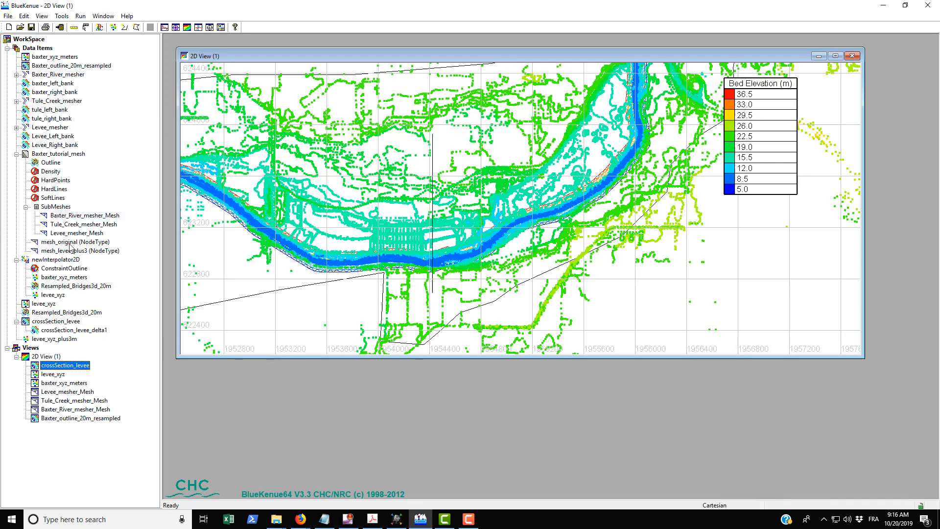
pyautogui.click(77, 242)
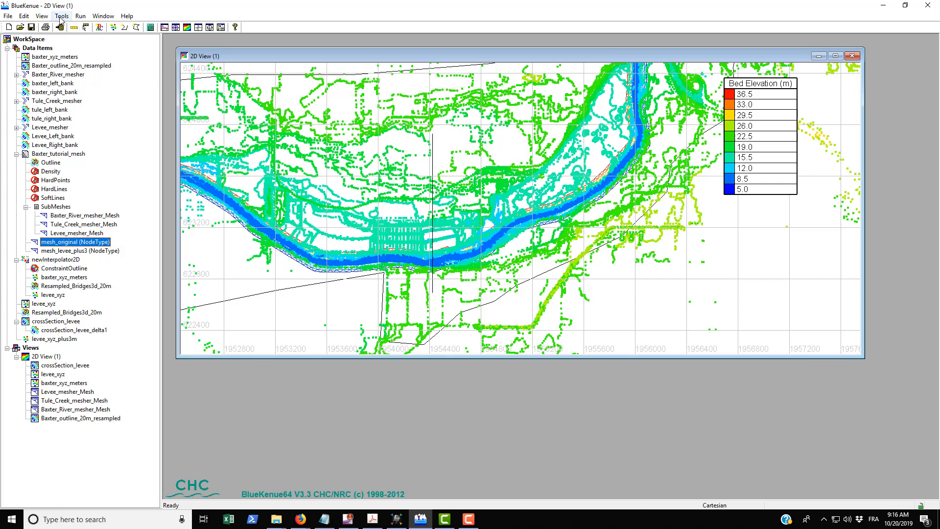
pyautogui.click(62, 15)
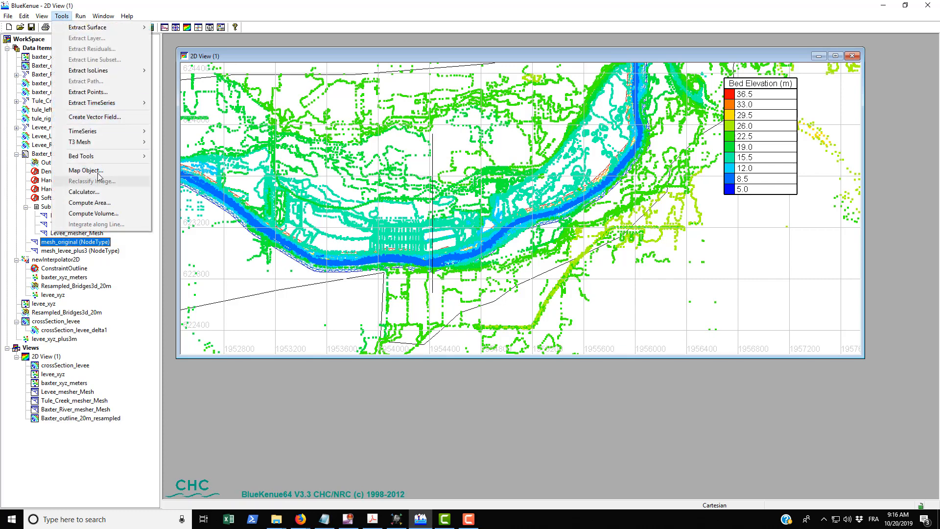
pyautogui.click(86, 170)
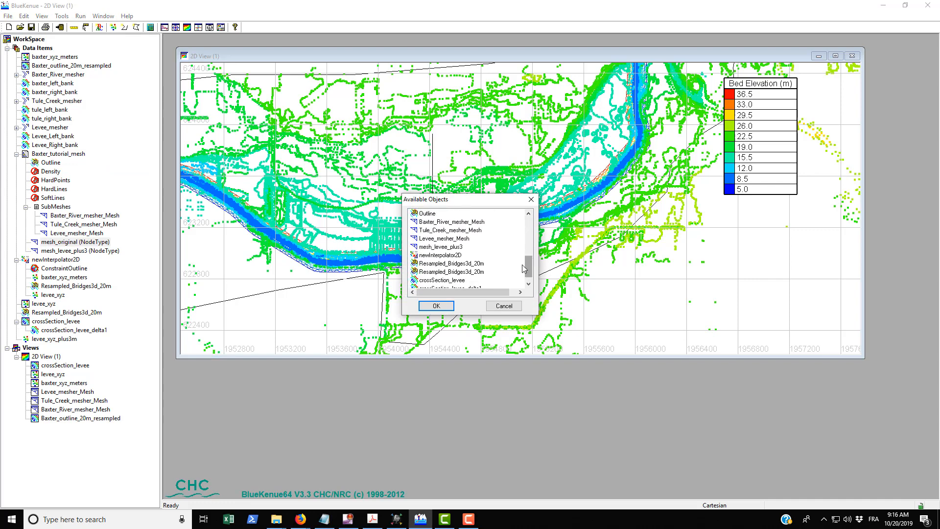
# Step: Map newInterpolator2D onto mesh_original as an attribute named elevation, then select mesh_levee_plus3
pyautogui.click(436, 306)
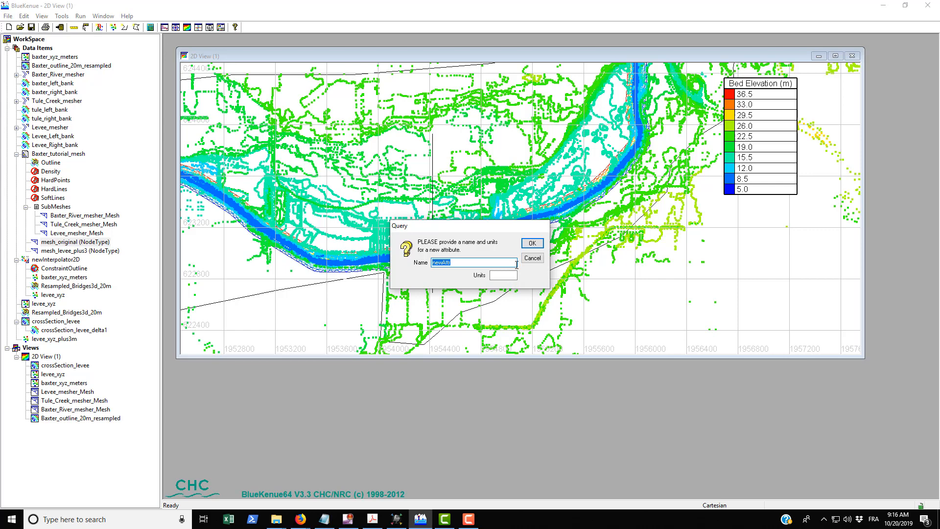
pyautogui.write('elevat')
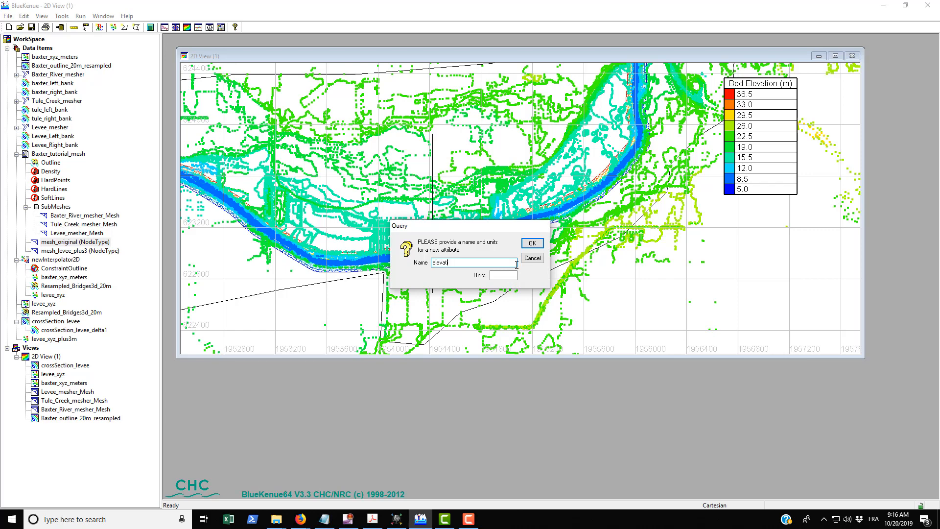
pyautogui.click(530, 243)
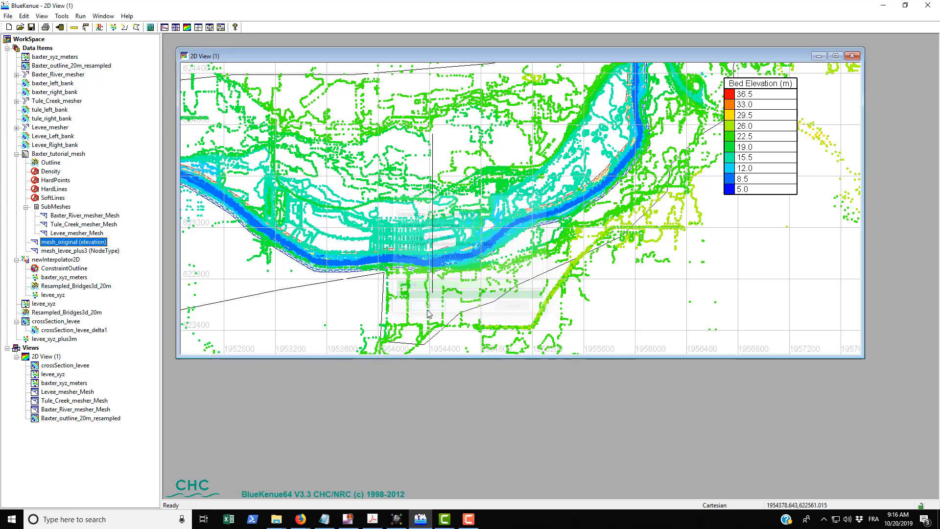
pyautogui.click(56, 339)
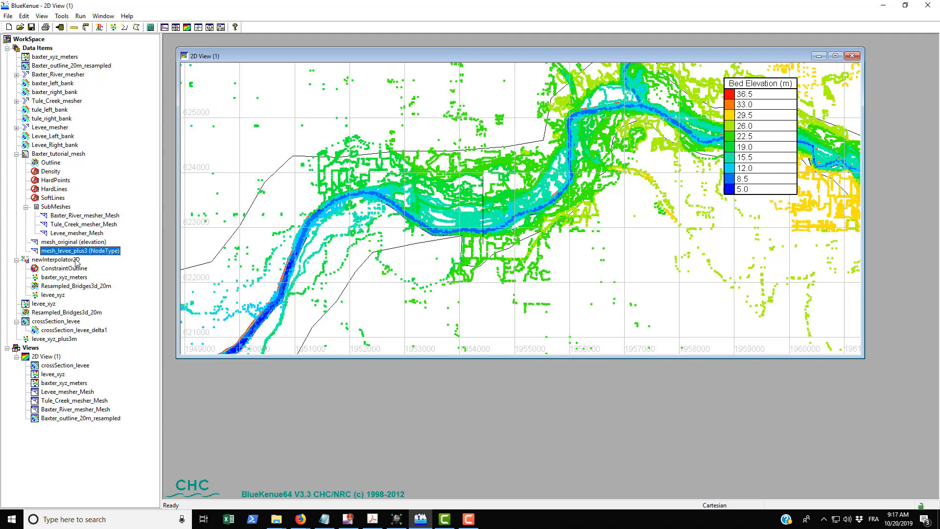
pyautogui.moveTo(78, 260)
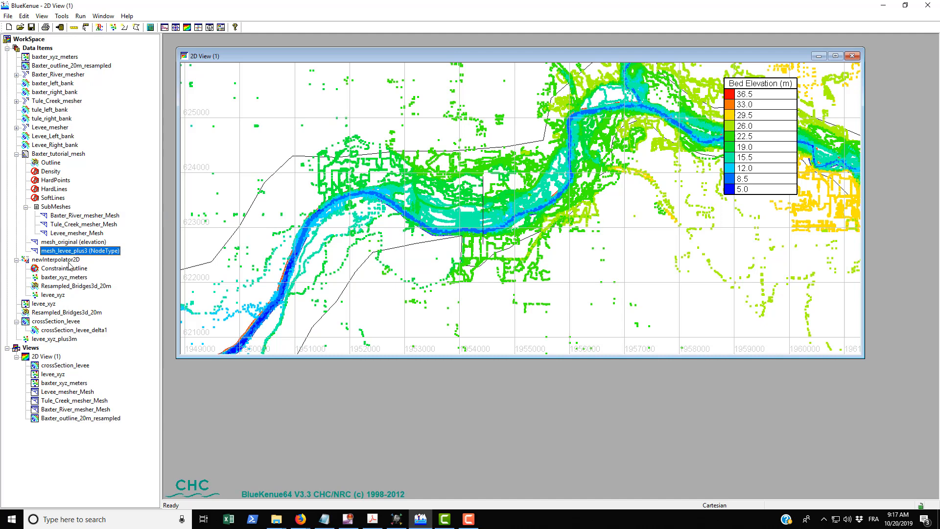
pyautogui.moveTo(59, 283)
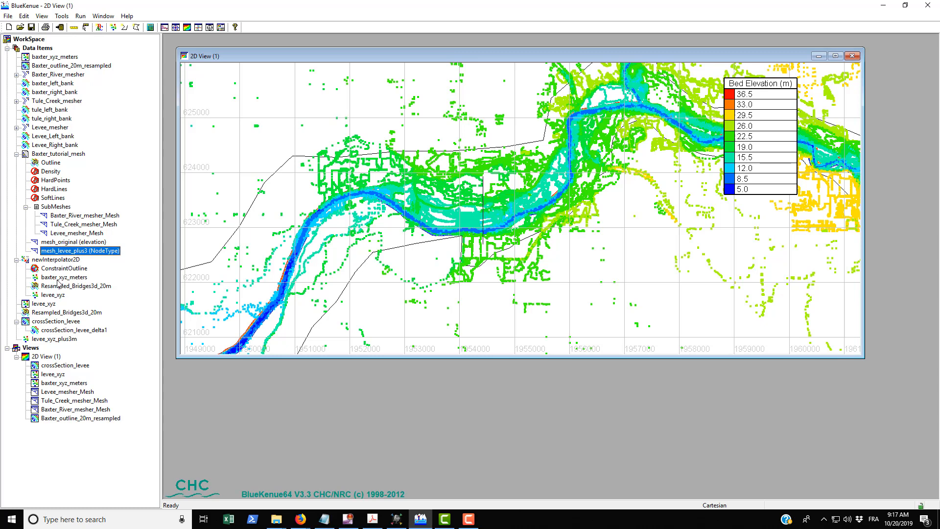
# Step: Replace levee_xyz with levee_xyz_plus3m in newInterpolator2D and select mesh_levee_plus3
pyautogui.rightClick(53, 294)
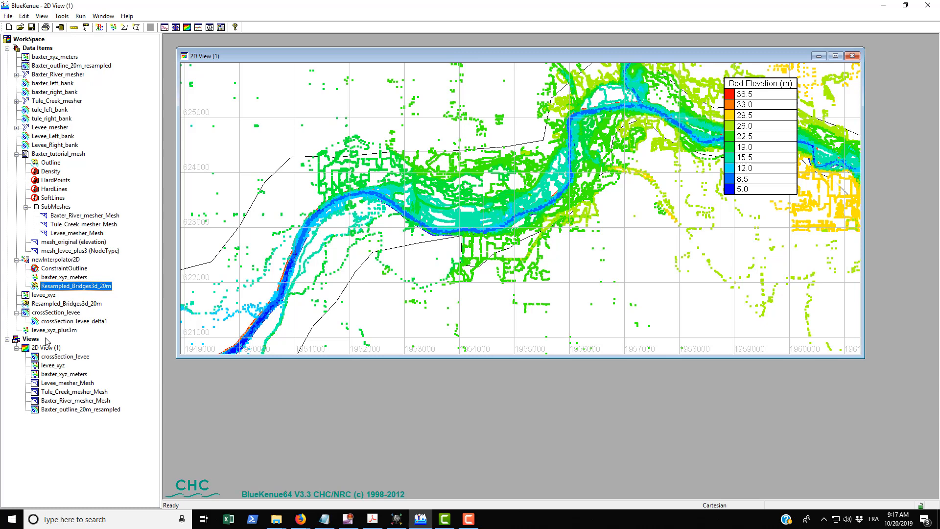
pyautogui.click(57, 259)
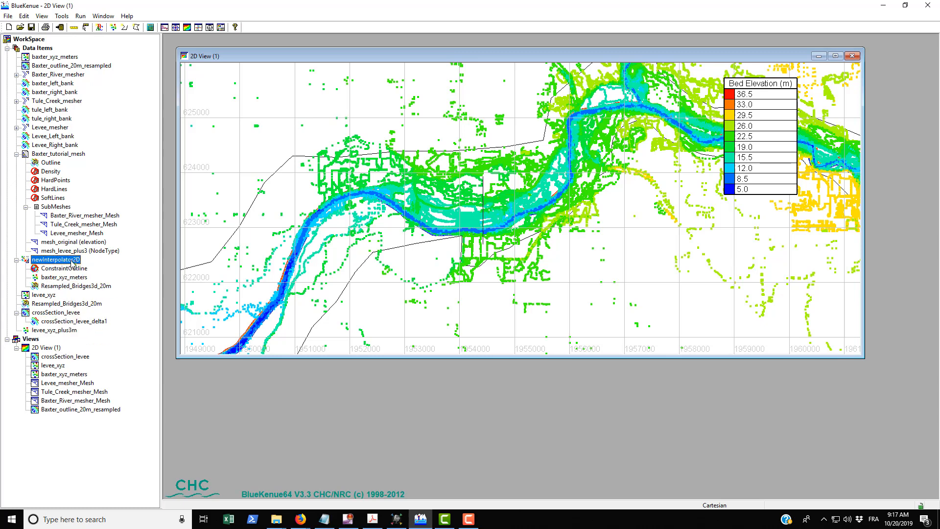
pyautogui.click(63, 294)
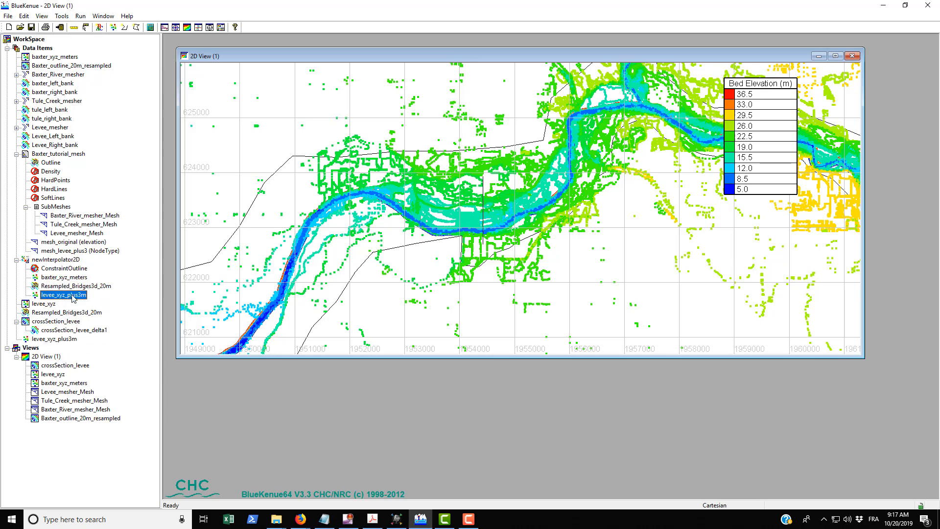
pyautogui.click(78, 250)
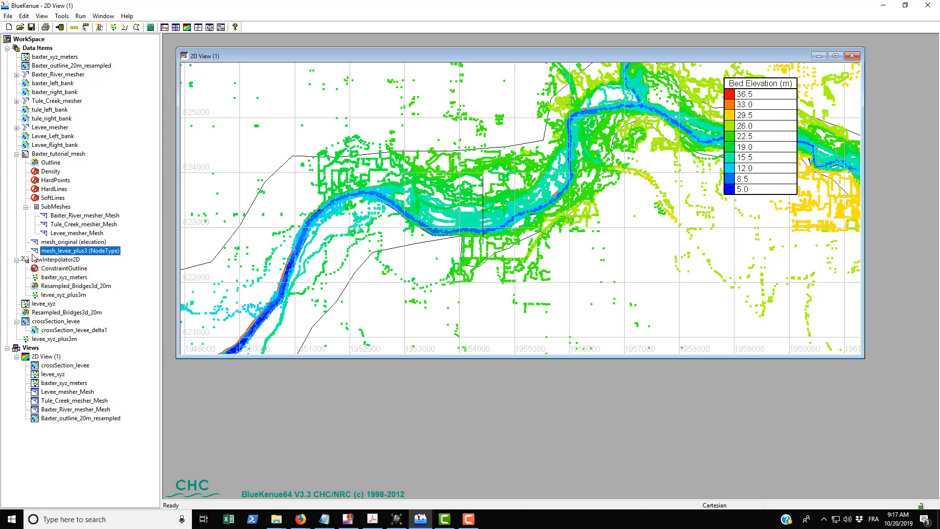
# Step: Map newInterpolator2D onto mesh_levee_plus3 as an attribute named 'elevation' and accept the report
pyautogui.click(61, 16)
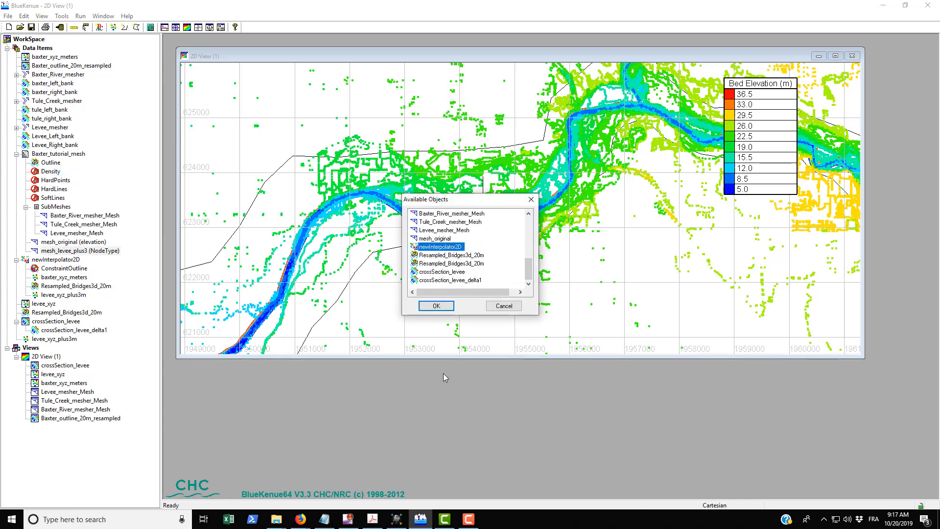
pyautogui.moveTo(162, 280)
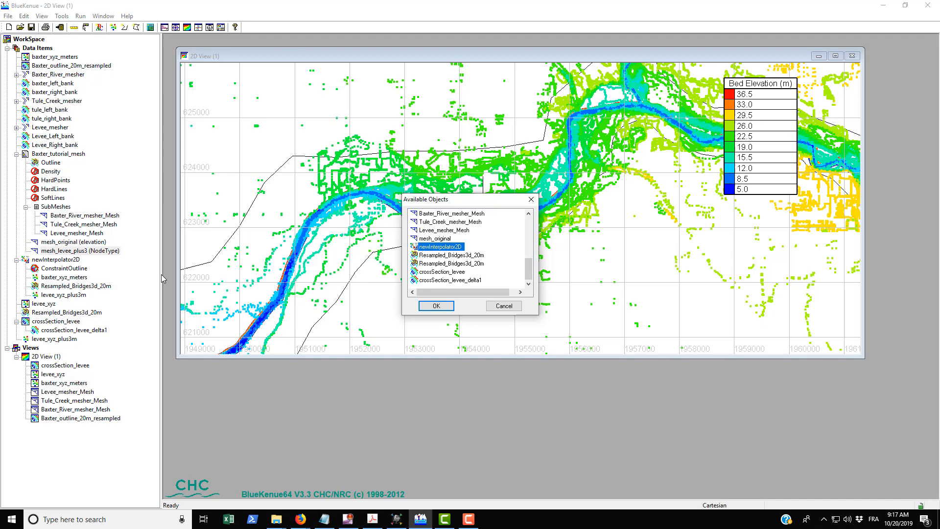
pyautogui.moveTo(476, 321)
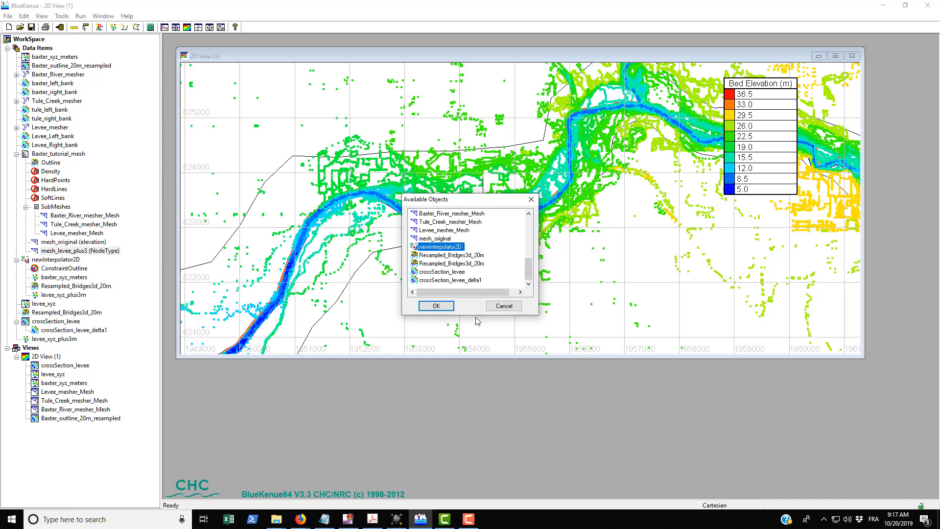
pyautogui.click(436, 306)
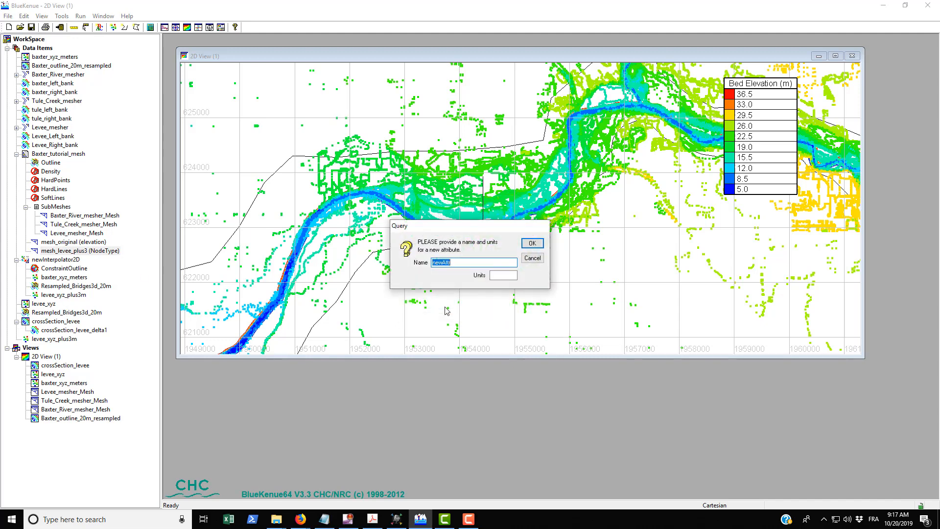
pyautogui.write('elevation')
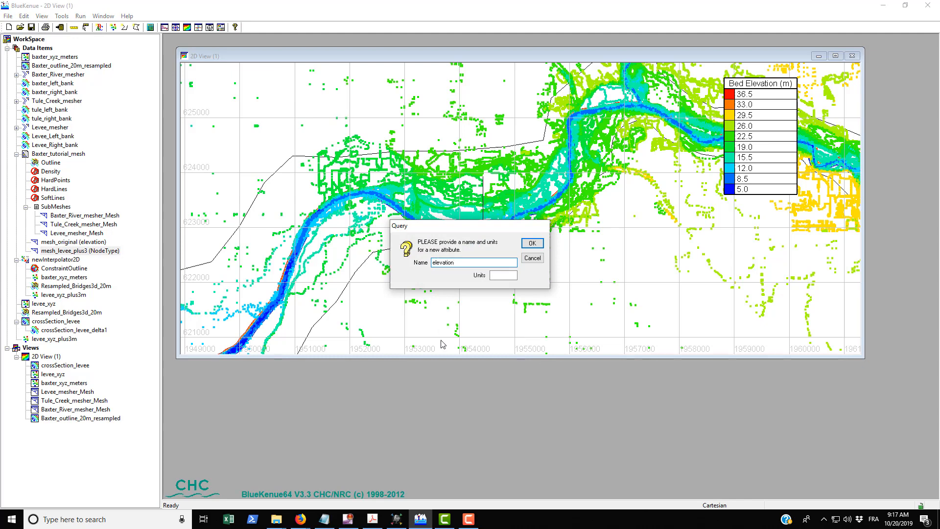
pyautogui.click(530, 243)
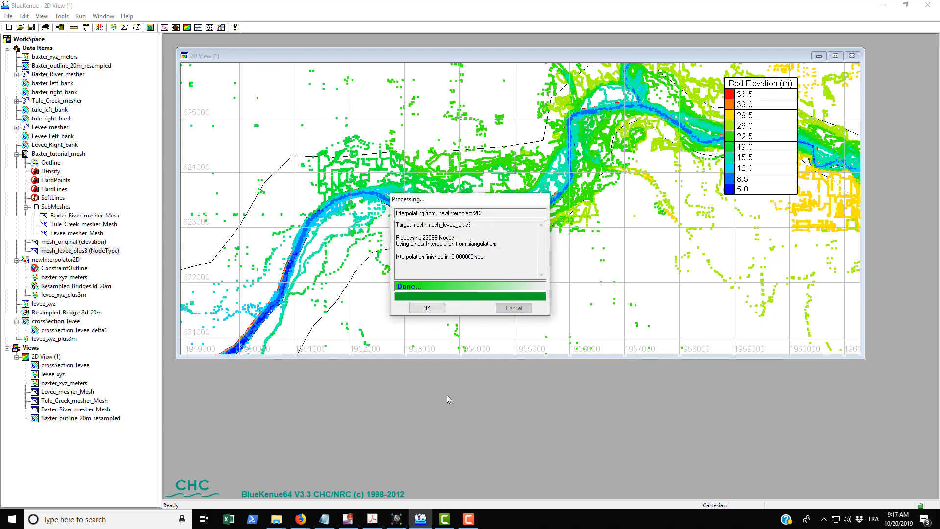
pyautogui.click(426, 308)
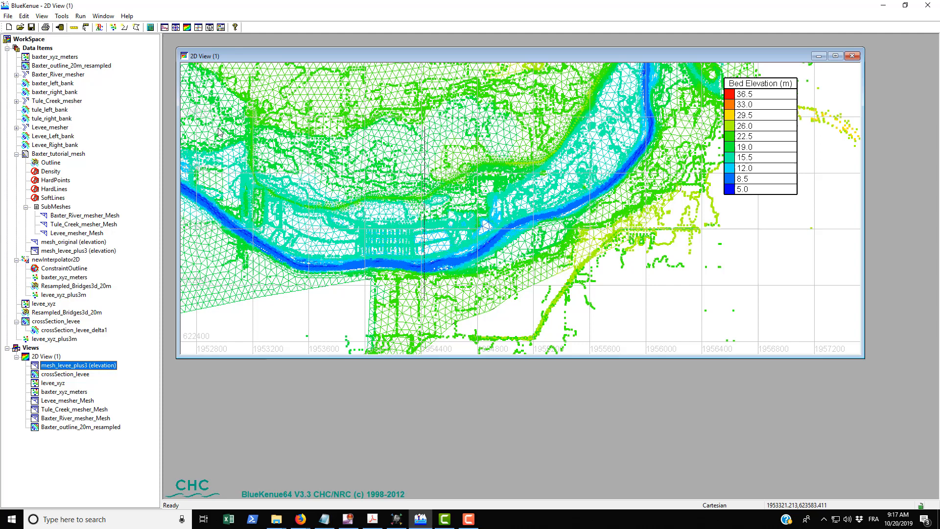
pyautogui.moveTo(547, 161)
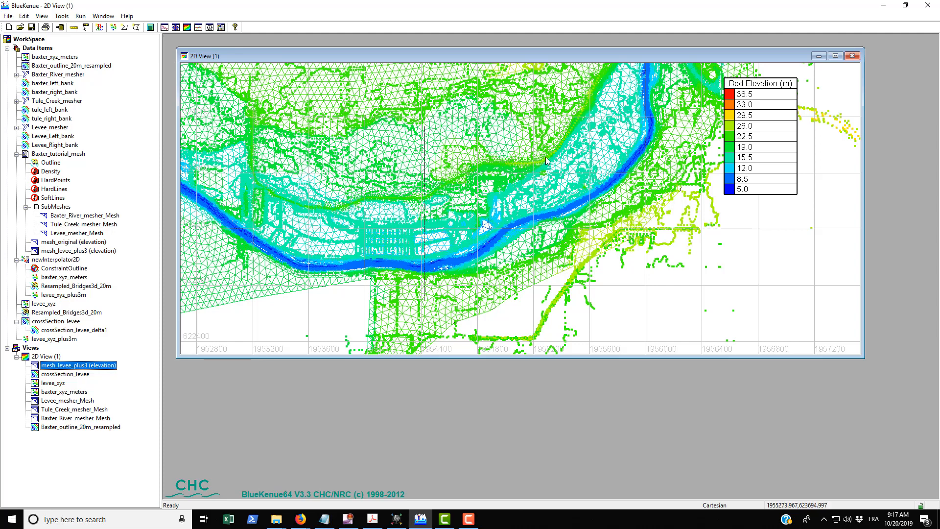
pyautogui.moveTo(525, 171)
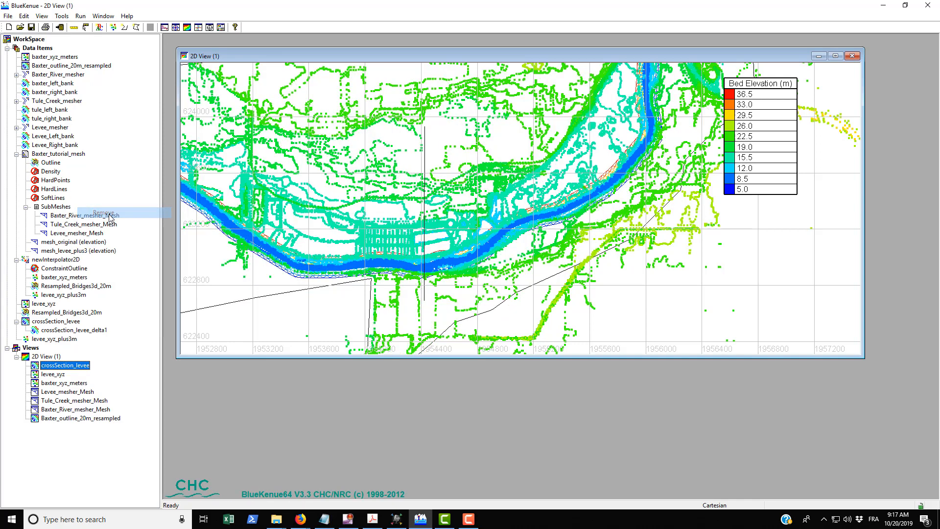
pyautogui.moveTo(168, 27)
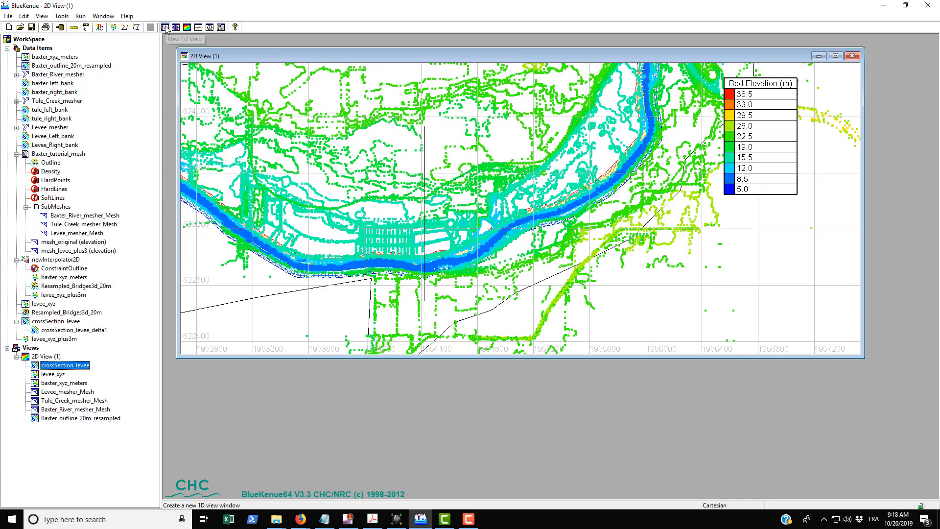
# Step: With a new 1D view ready, sample mesh_original along crossSection_levee_delta1 as mesh_originalXSection
pyautogui.click(166, 27)
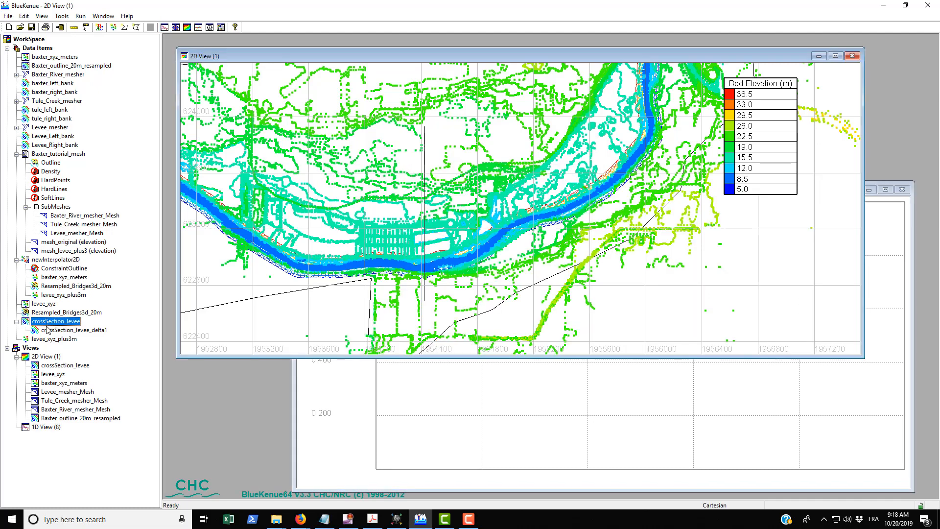
pyautogui.click(72, 329)
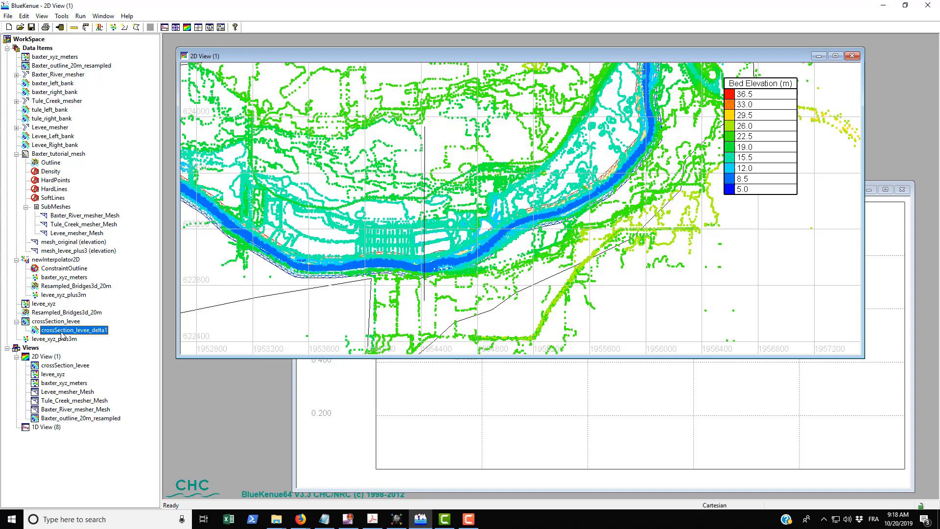
pyautogui.moveTo(79, 16)
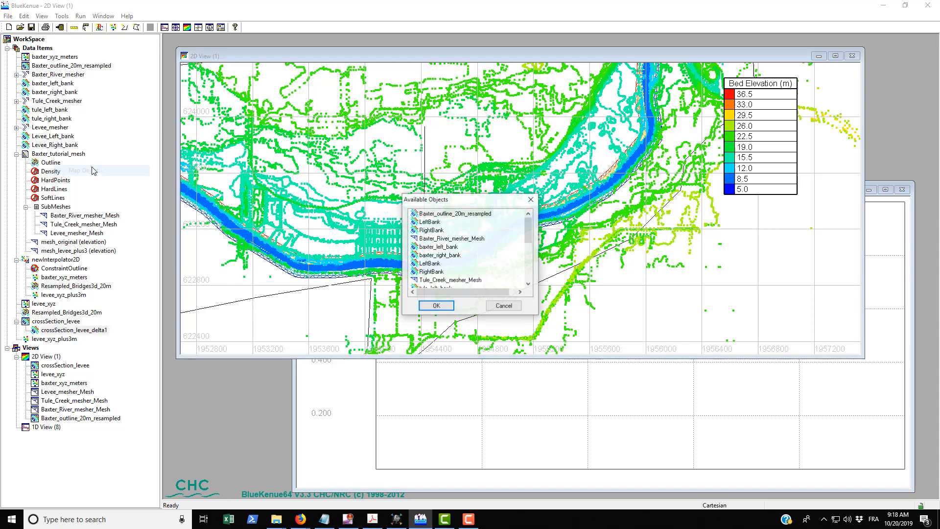
pyautogui.scroll(-3)
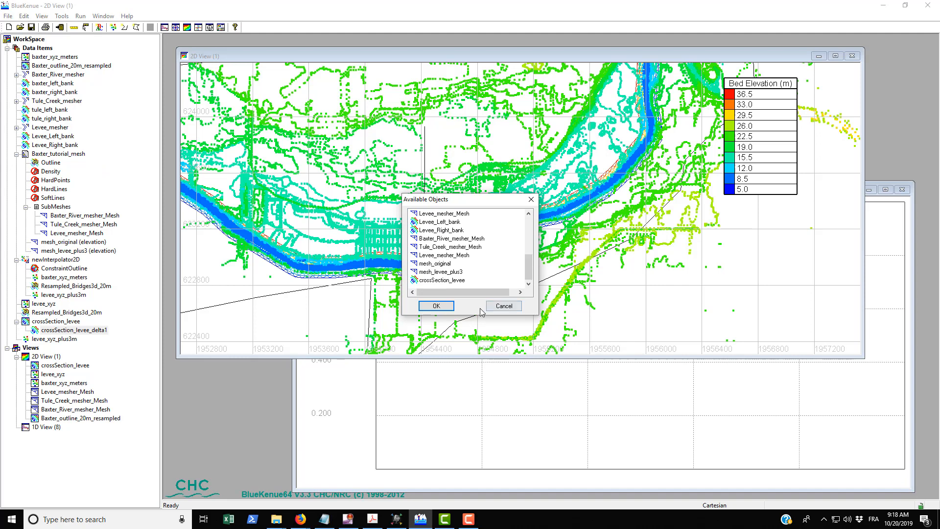
pyautogui.click(434, 263)
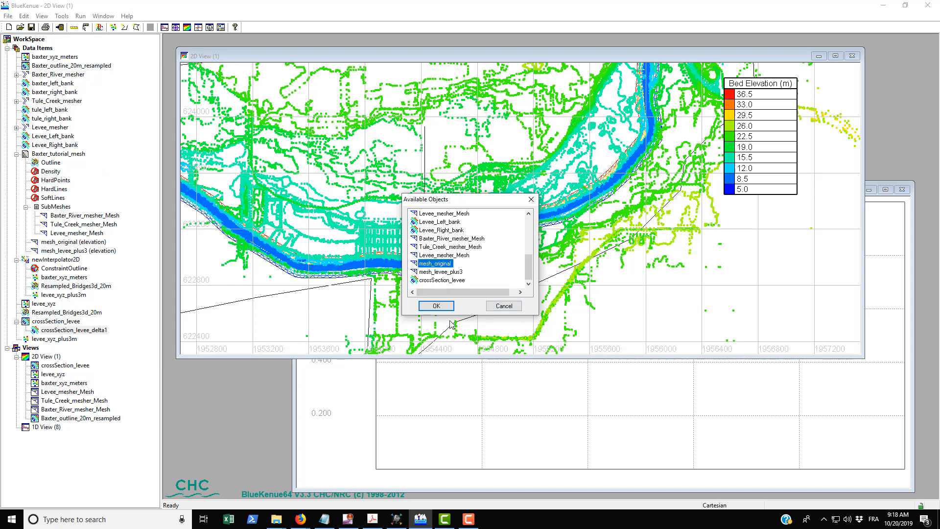
pyautogui.click(436, 305)
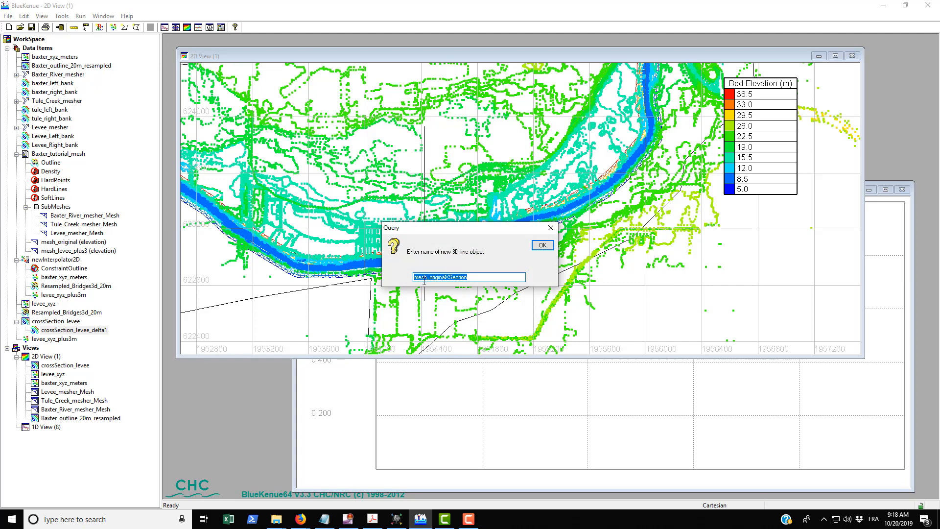
pyautogui.moveTo(541, 246)
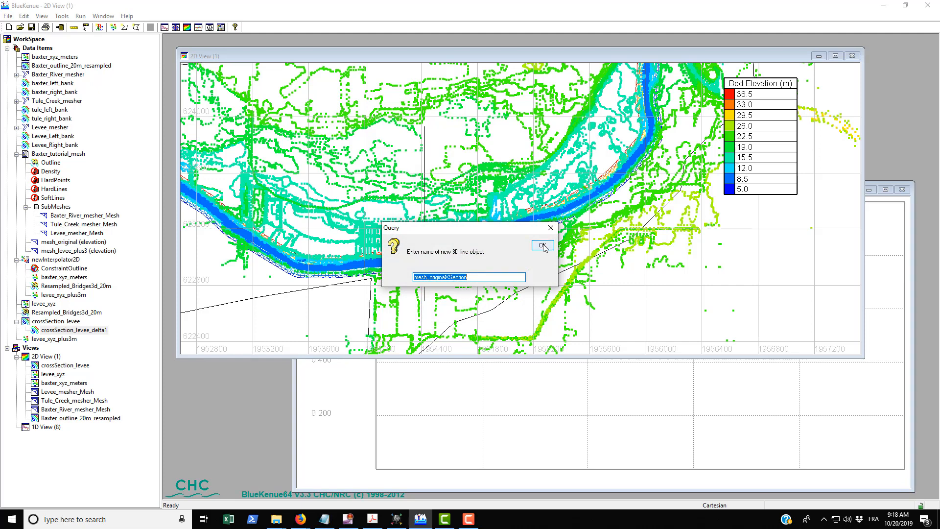
pyautogui.click(541, 245)
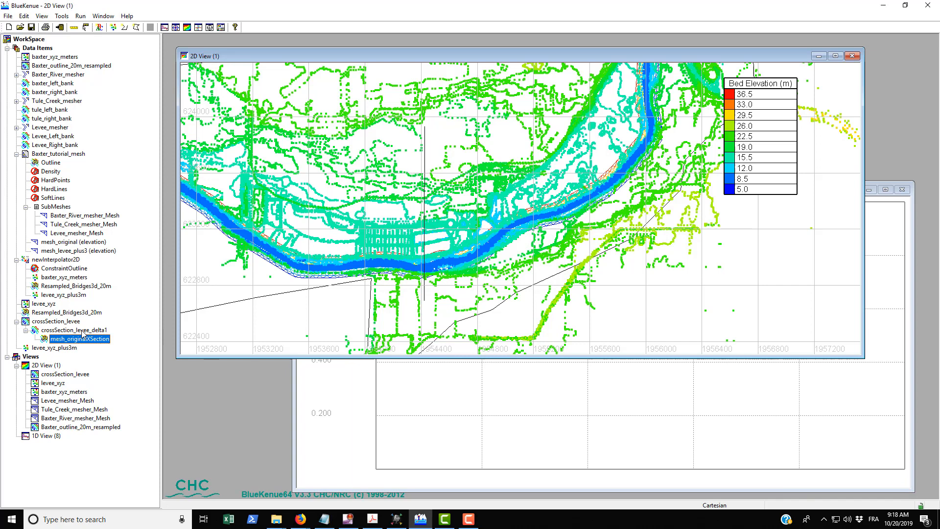
pyautogui.click(73, 329)
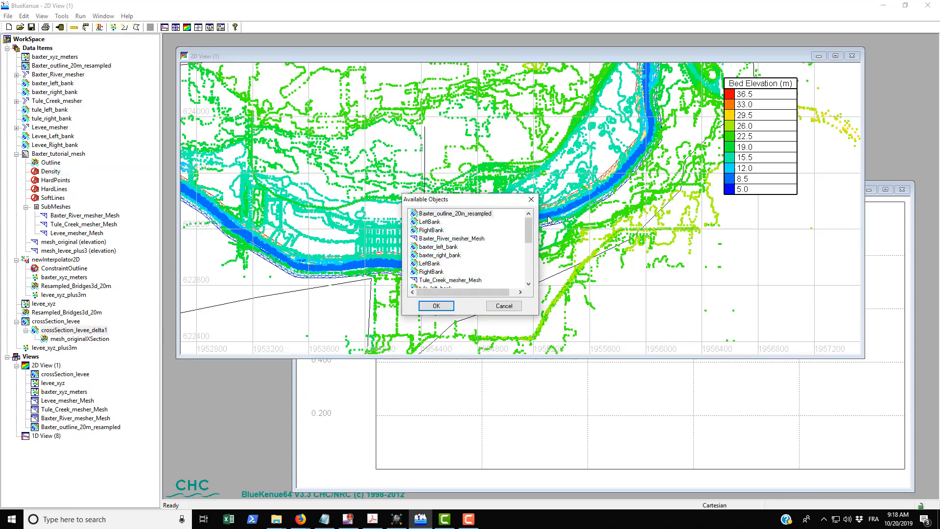
# Step: Sample mesh_levee_plus3 along the same line as mesh_levee_plus3XSection and add the original profile to the 1D view
pyautogui.scroll(-3)
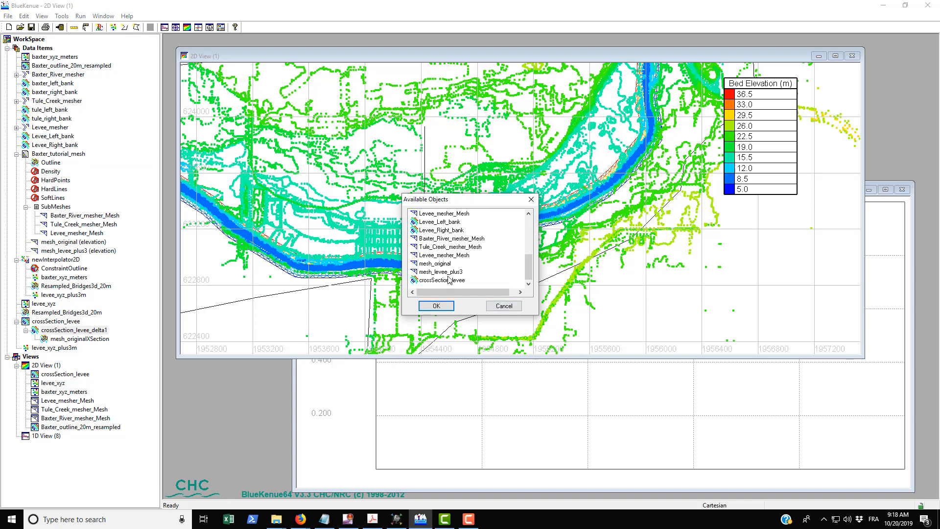
pyautogui.click(442, 271)
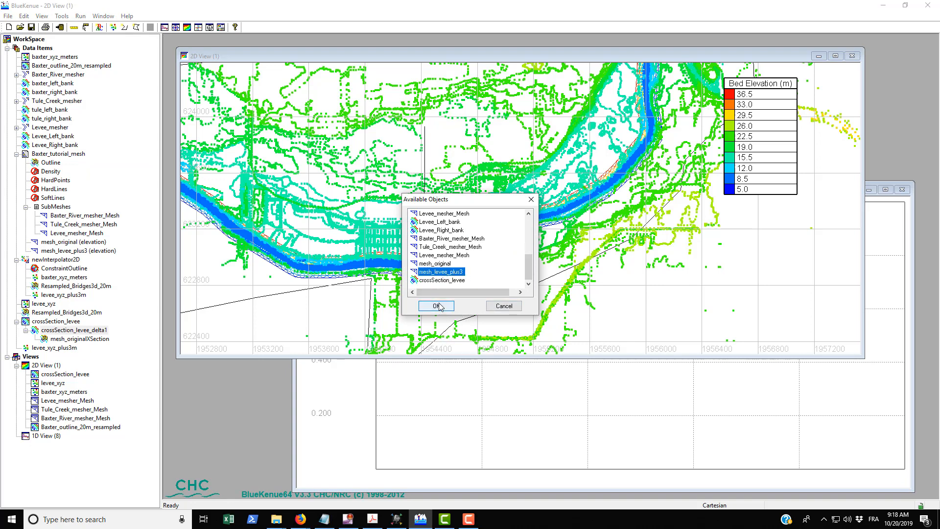
pyautogui.click(436, 305)
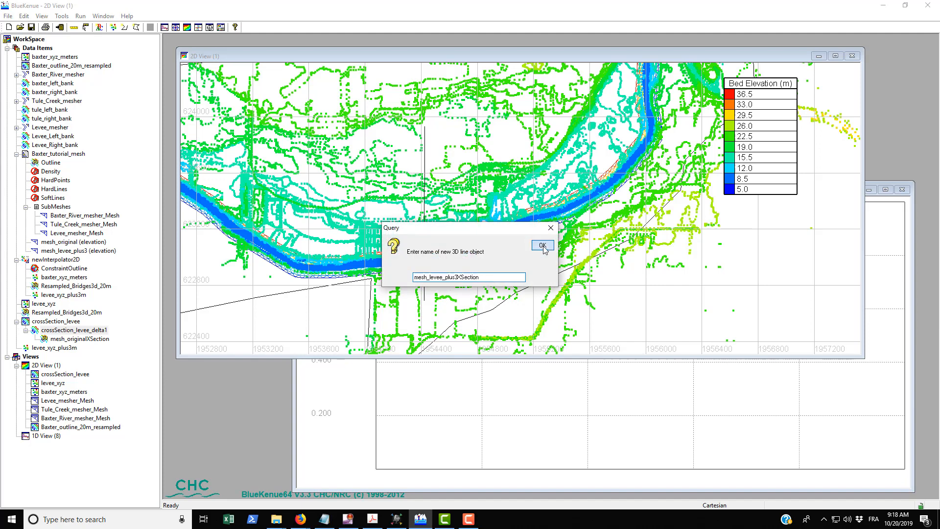
pyautogui.click(540, 245)
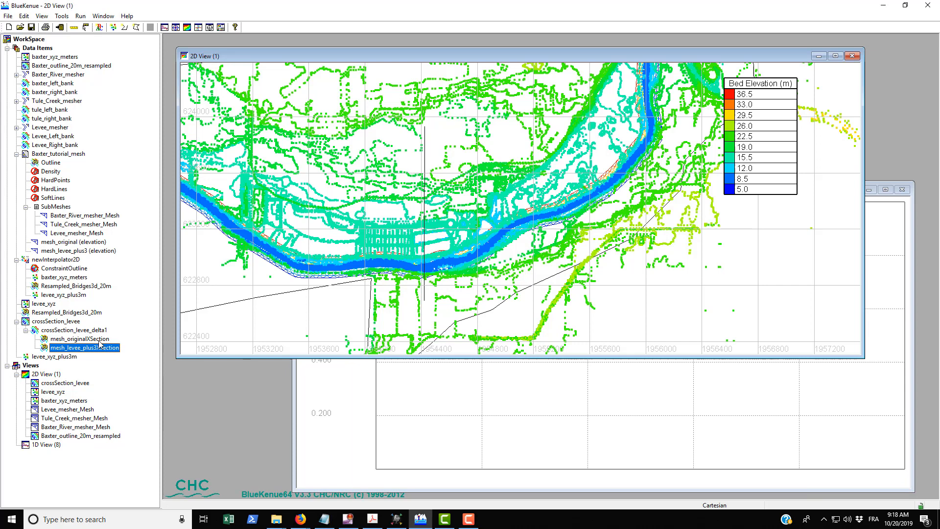
pyautogui.click(46, 444)
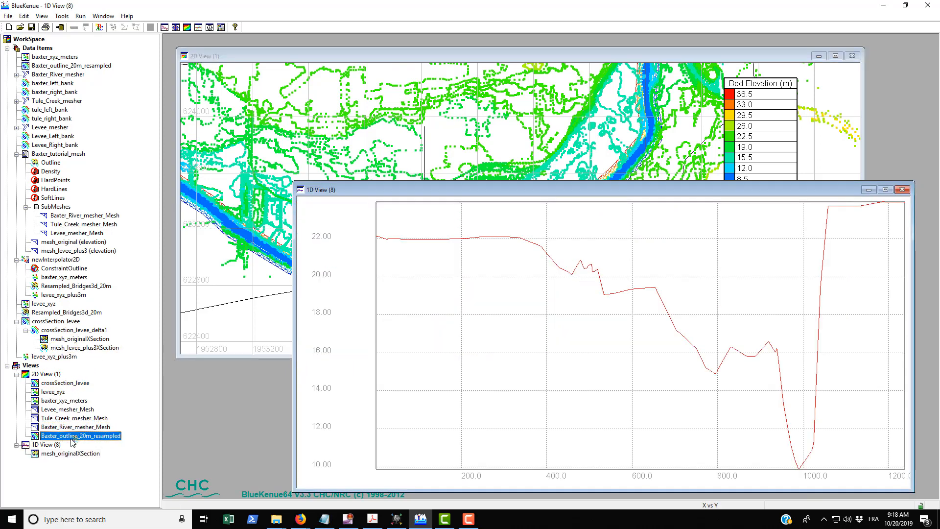
# Step: Add mesh_levee_plus3XSection to the 1D view and toggle its visibility off and back on to compare peaks
pyautogui.click(75, 454)
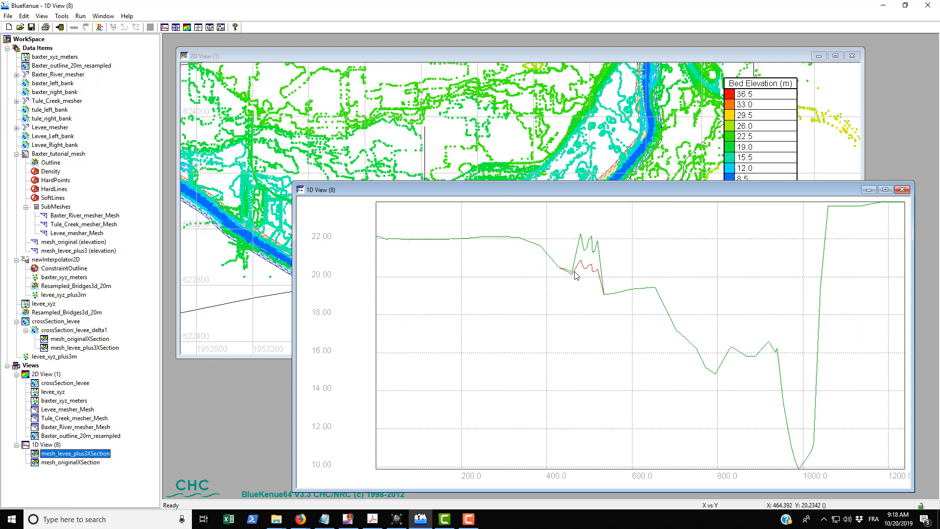
pyautogui.moveTo(603, 284)
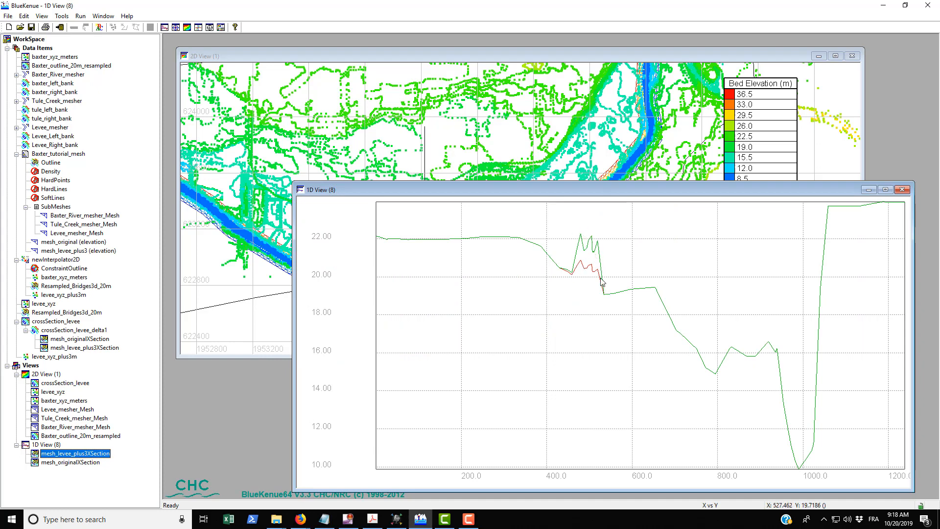
pyautogui.click(72, 463)
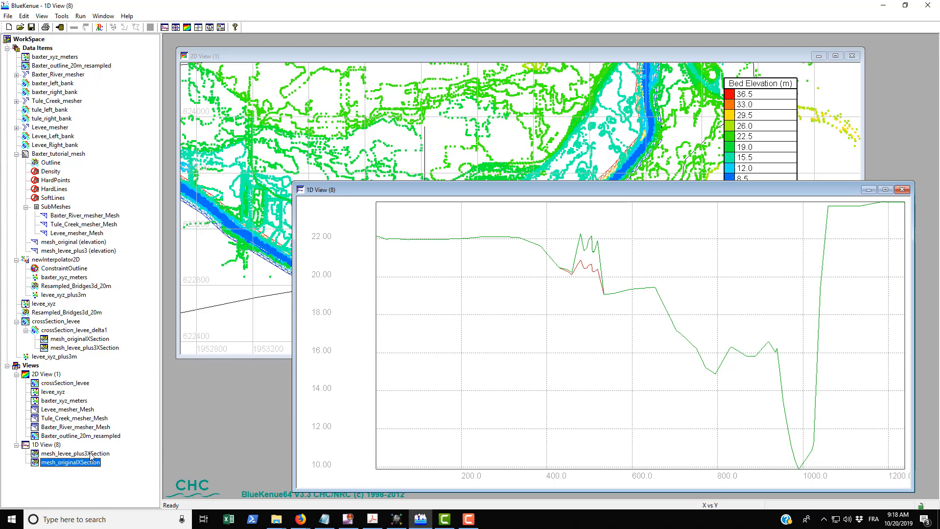
pyautogui.rightClick(75, 453)
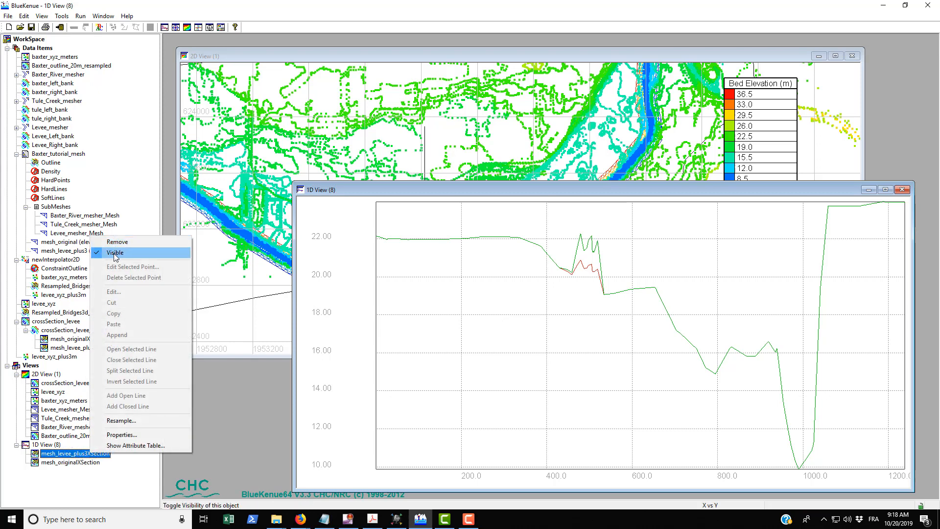
pyautogui.click(114, 251)
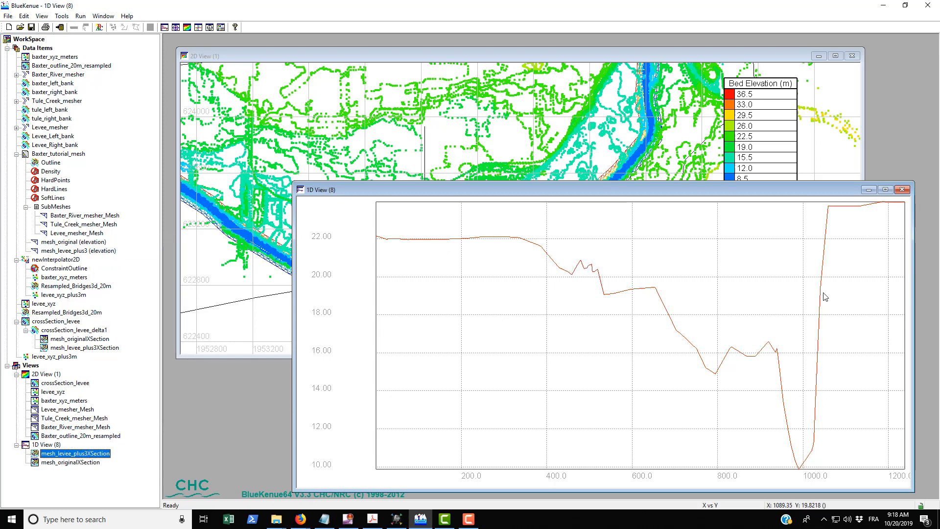
pyautogui.rightClick(75, 454)
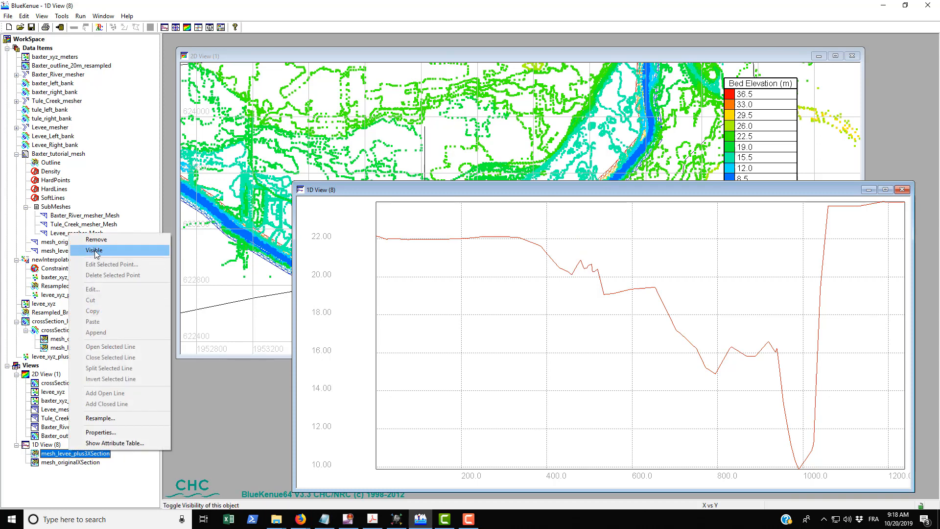
pyautogui.click(94, 251)
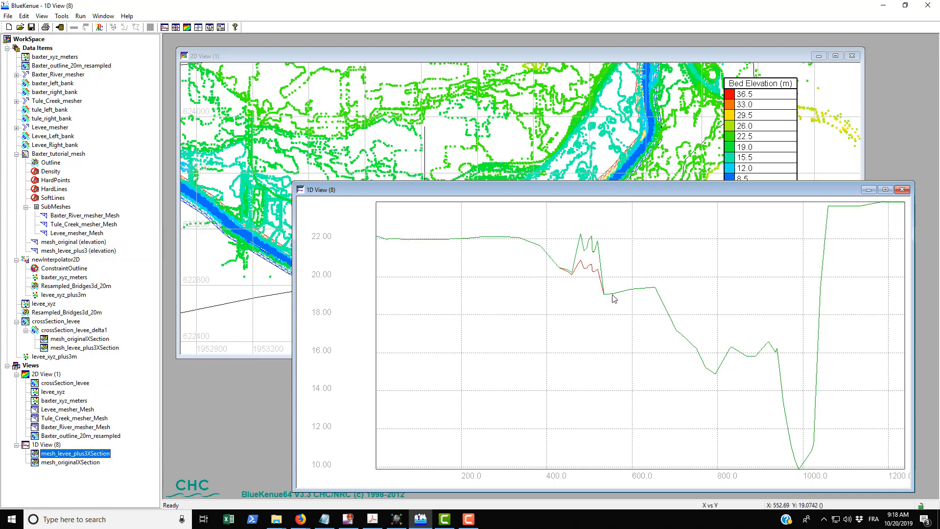
pyautogui.moveTo(591, 237)
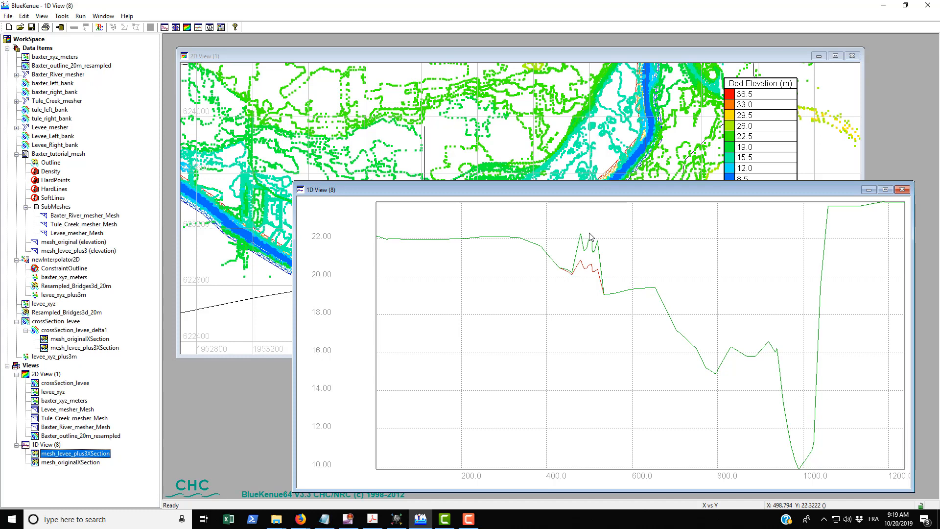
pyautogui.moveTo(139, 216)
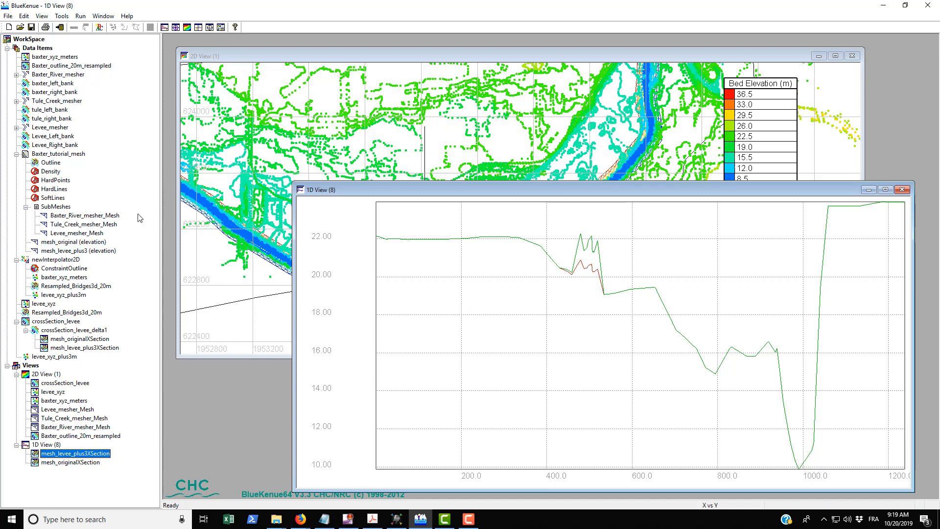
pyautogui.moveTo(72, 323)
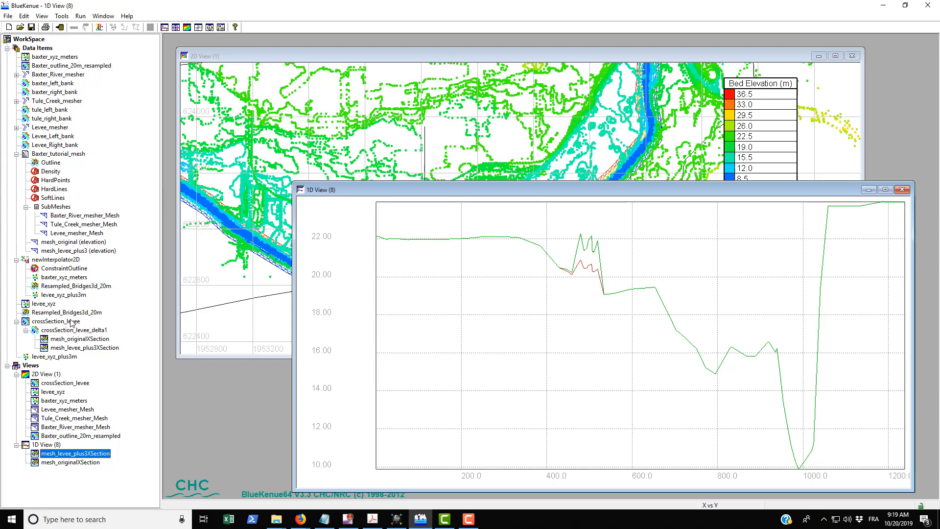
pyautogui.moveTo(587, 235)
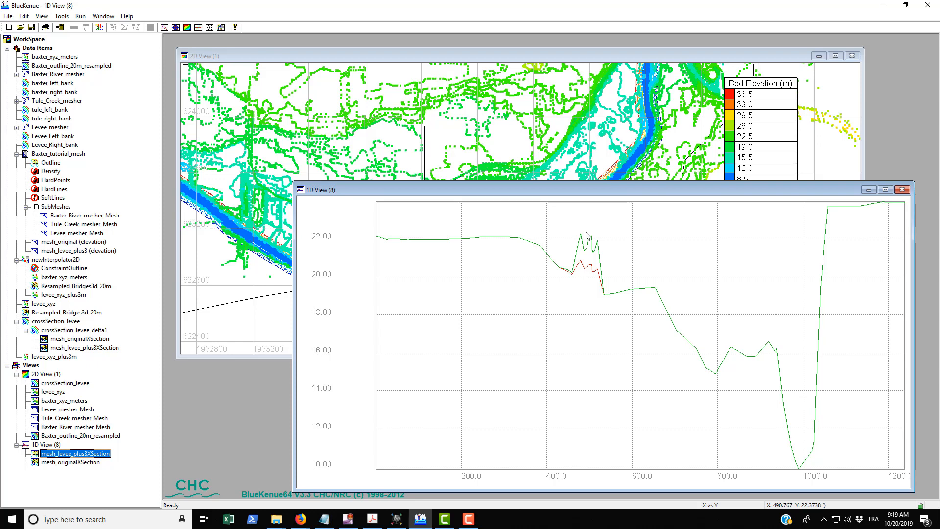
pyautogui.moveTo(591, 234)
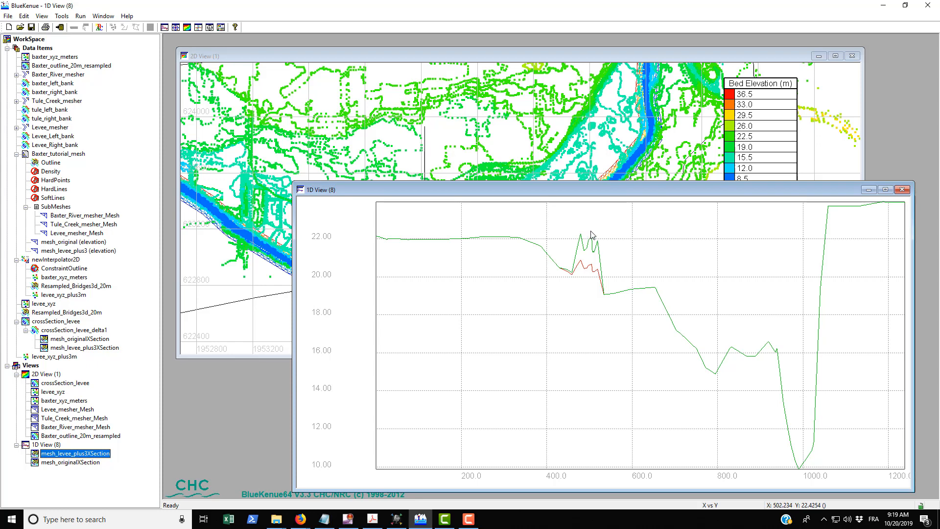